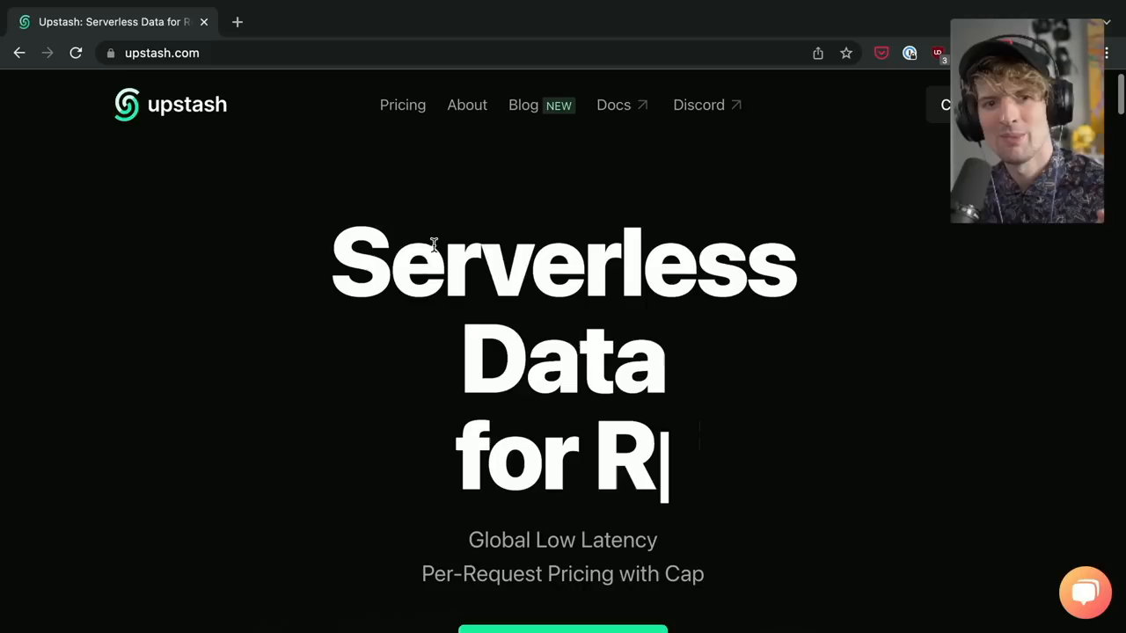
Scroll through the Upstash serverless data homepage.
{"action": "scroll", "scroll_direction": "down", "scroll_amount": 3}
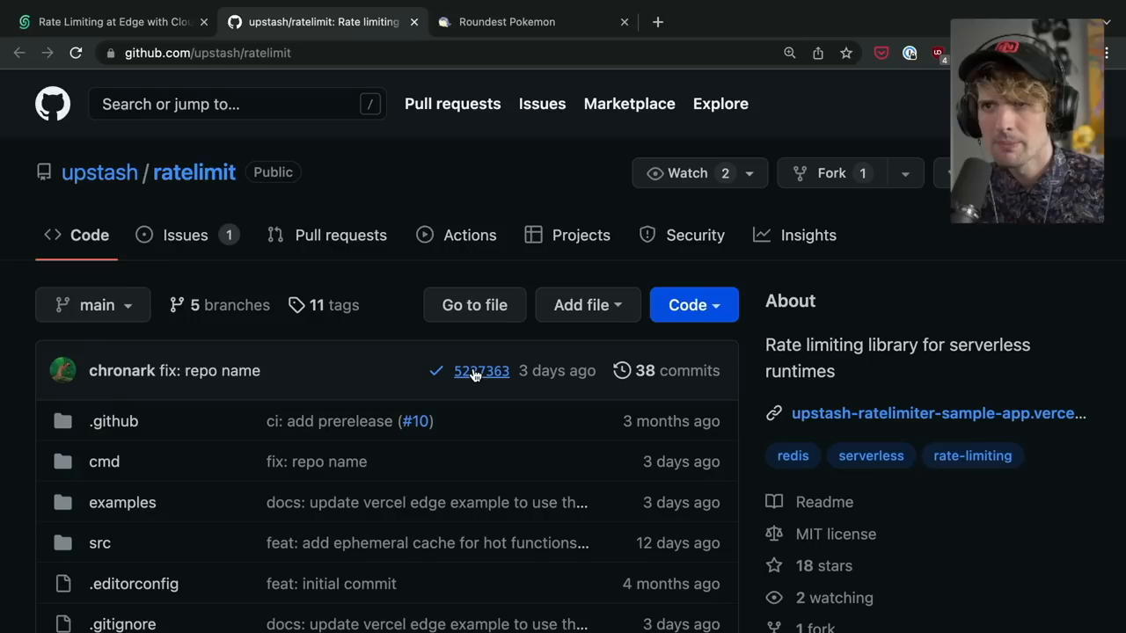
Scroll the ratelimit README down to its sliding-window 'Use it' code example.
{"action": "scroll", "scroll_direction": "down", "scroll_amount": 3}
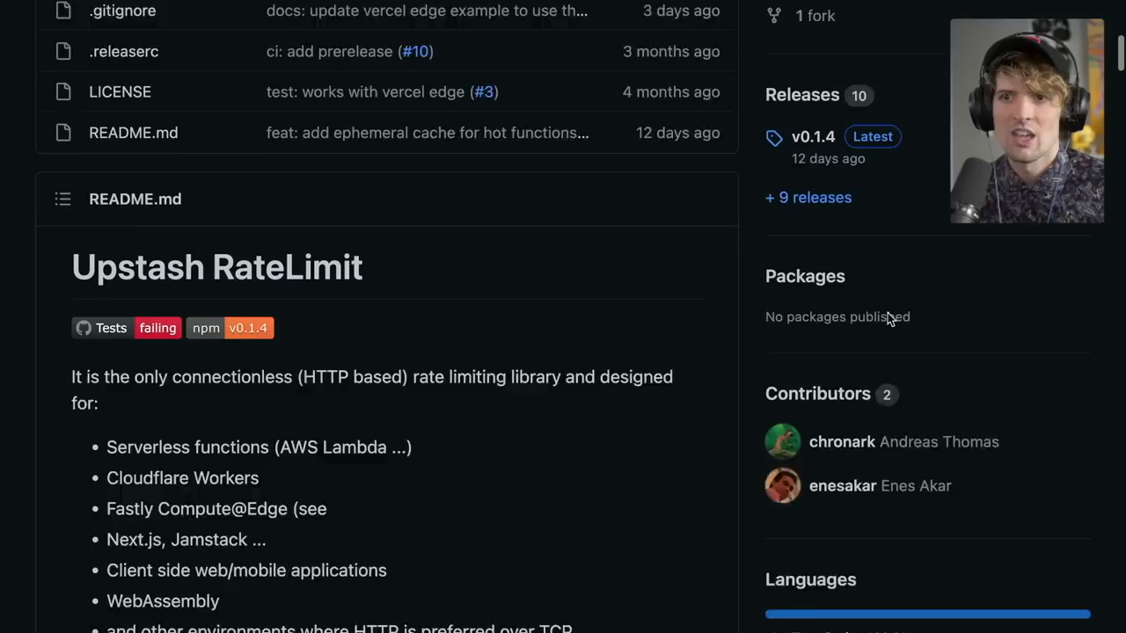
{"action": "scroll", "scroll_direction": "down", "scroll_amount": 3}
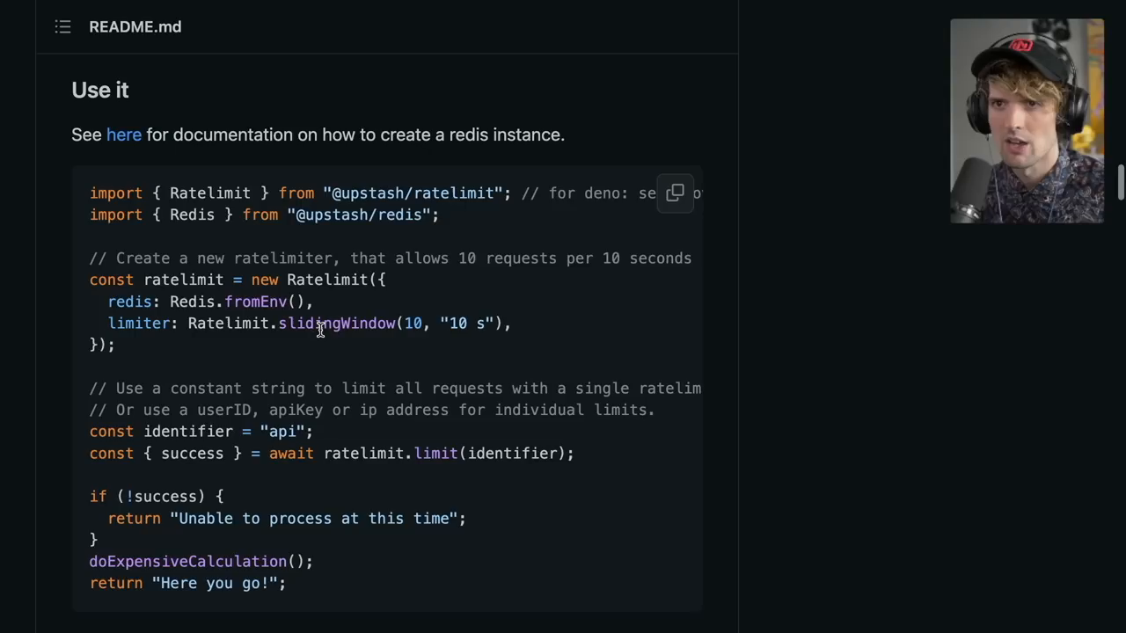
{"action": "scroll", "scroll_direction": "down", "scroll_amount": 3}
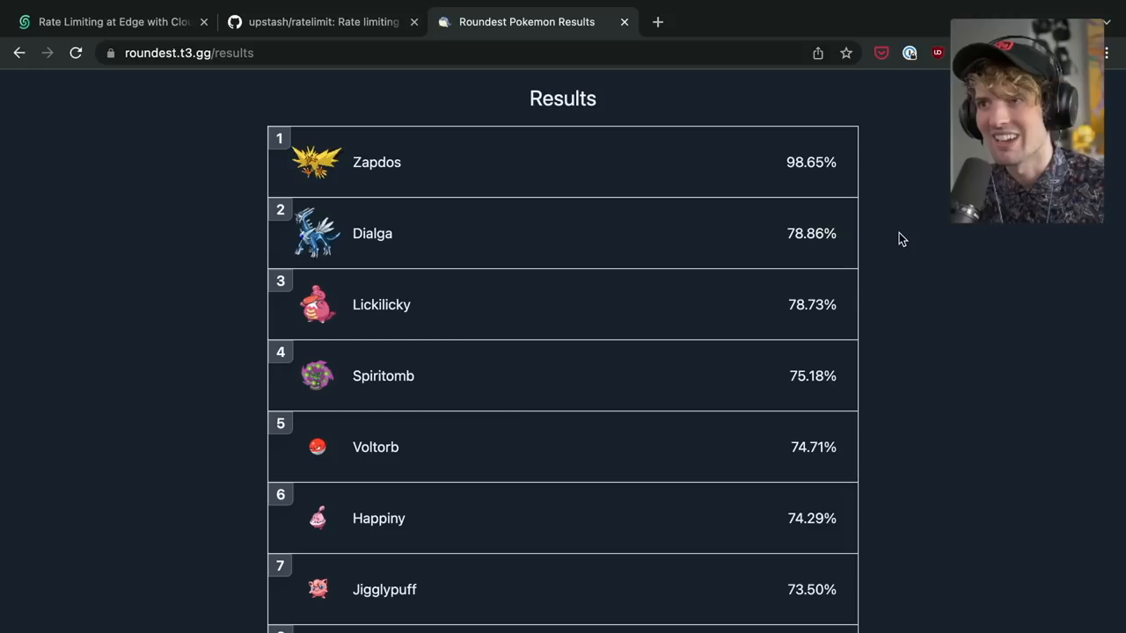
Revisit the ratelimit README, then go to the Cloudflare Workers rate-limiting tutorial.
{"action": "left_click", "coordinate": [317, 21]}
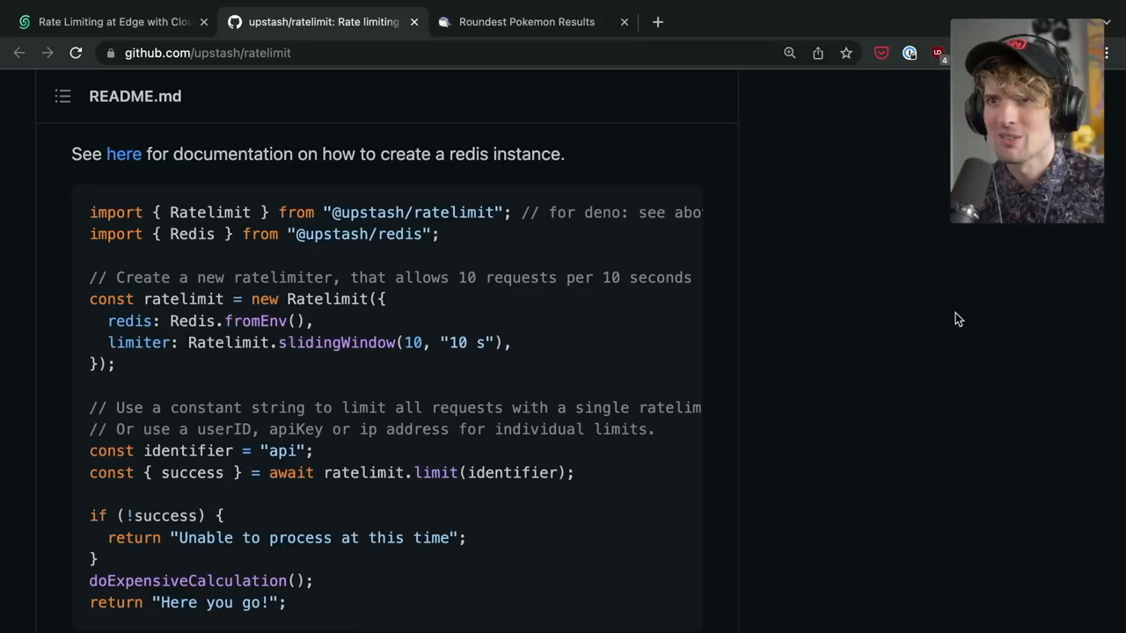
{"action": "left_click", "coordinate": [110, 21]}
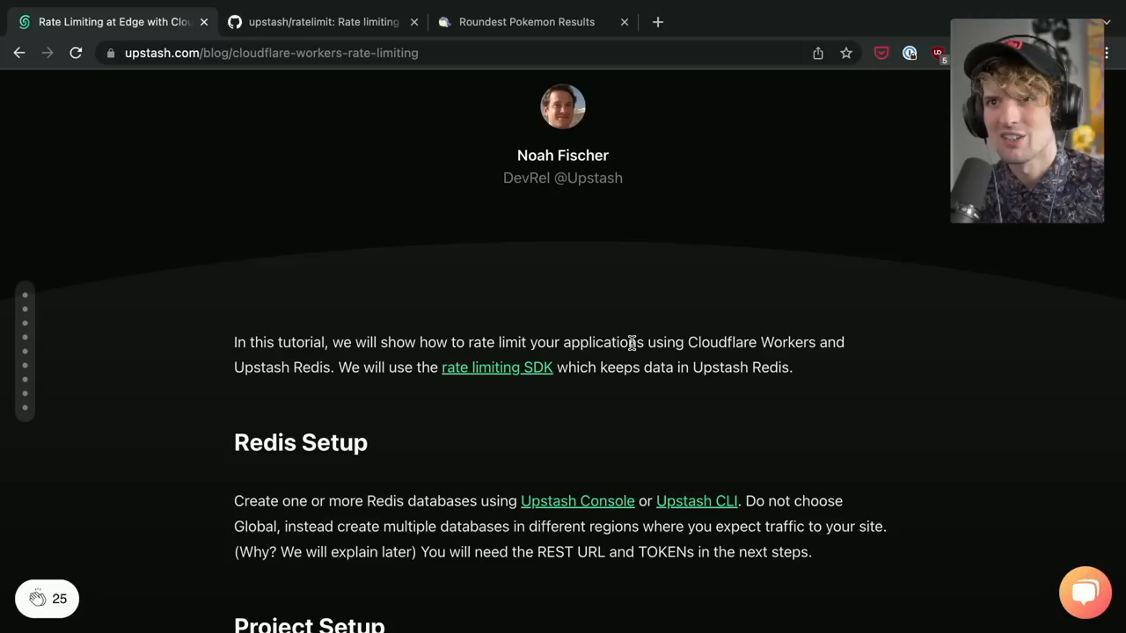
Switch to the ratelimit repo to reach examples/nextjs/middleware.ts.
{"action": "left_click", "coordinate": [323, 21]}
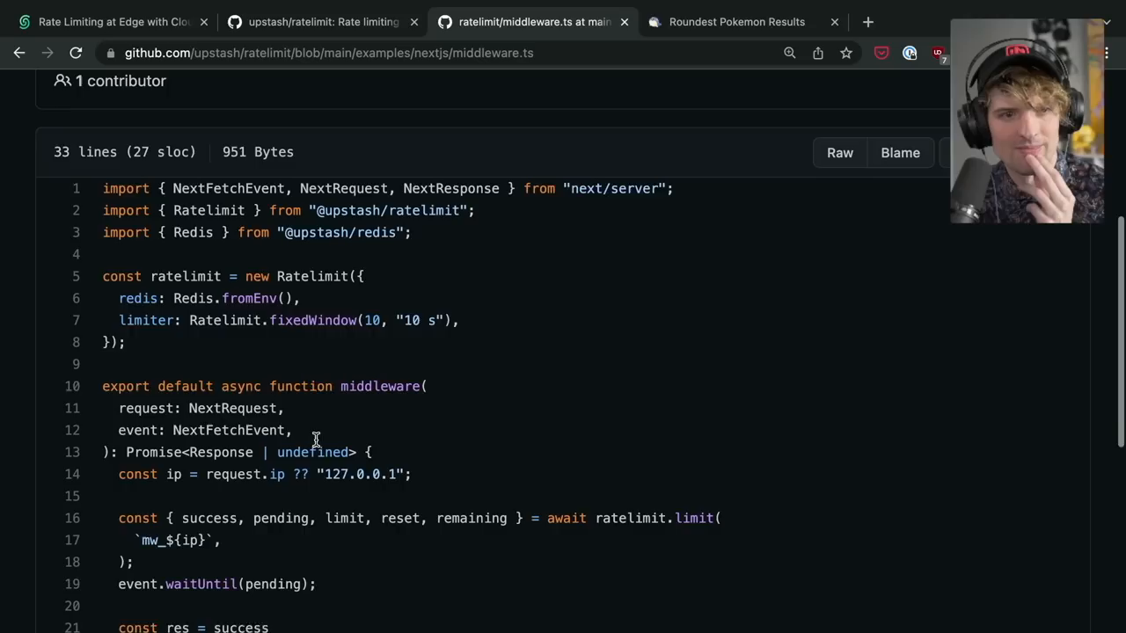
Scroll through the middleware.ts example with its fixed-window IP-keyed limiter.
{"action": "scroll", "scroll_direction": "down", "scroll_amount": 3}
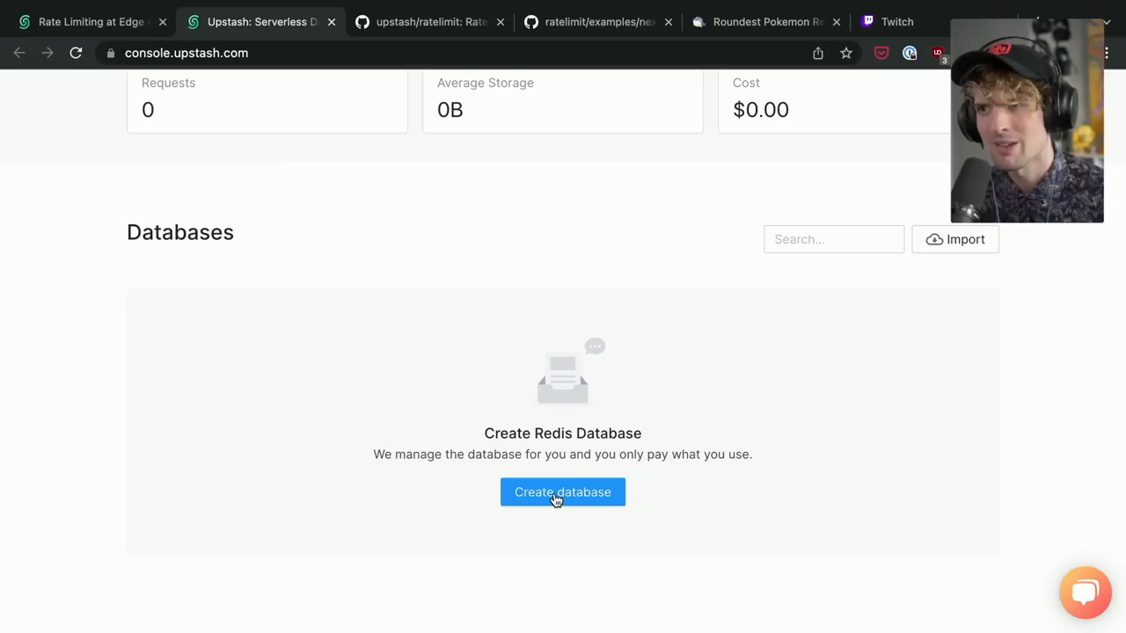
Name the new database roundest-ratelimiter and keep it regional, per the tutorial.
{"action": "left_click", "coordinate": [562, 492]}
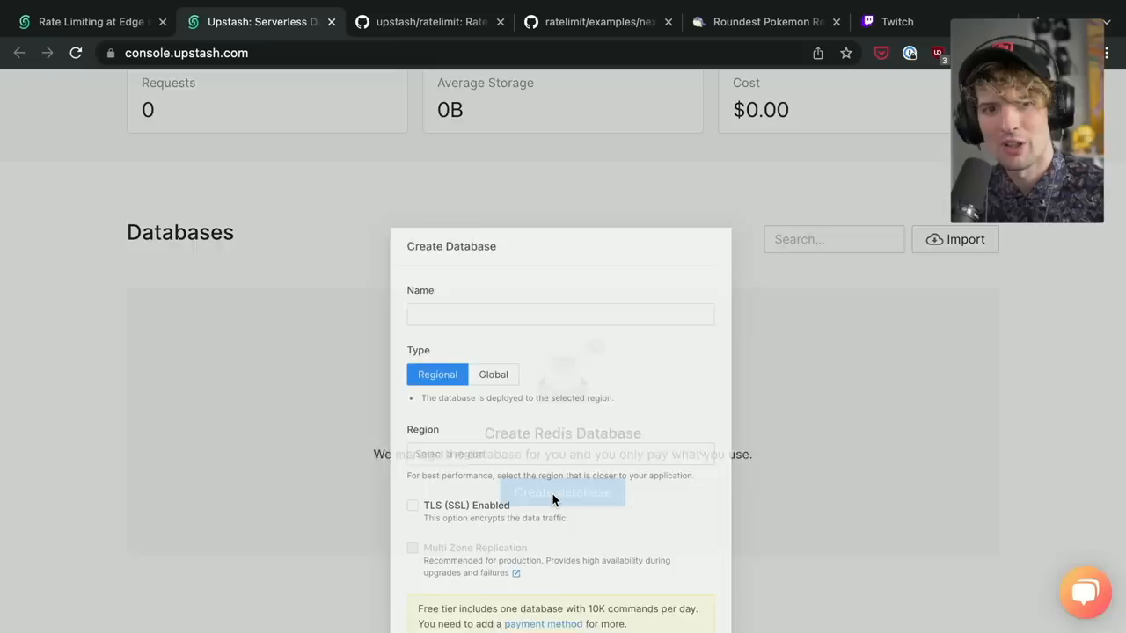
{"action": "type", "text": "roundest-ratelimiter"}
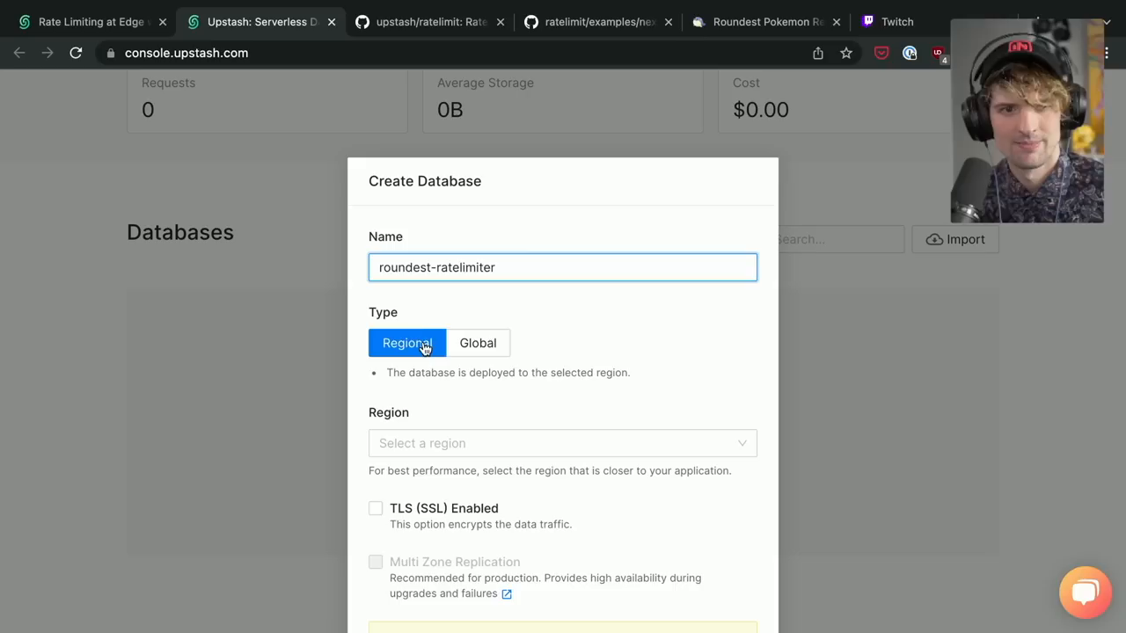
{"action": "left_click", "coordinate": [88, 21]}
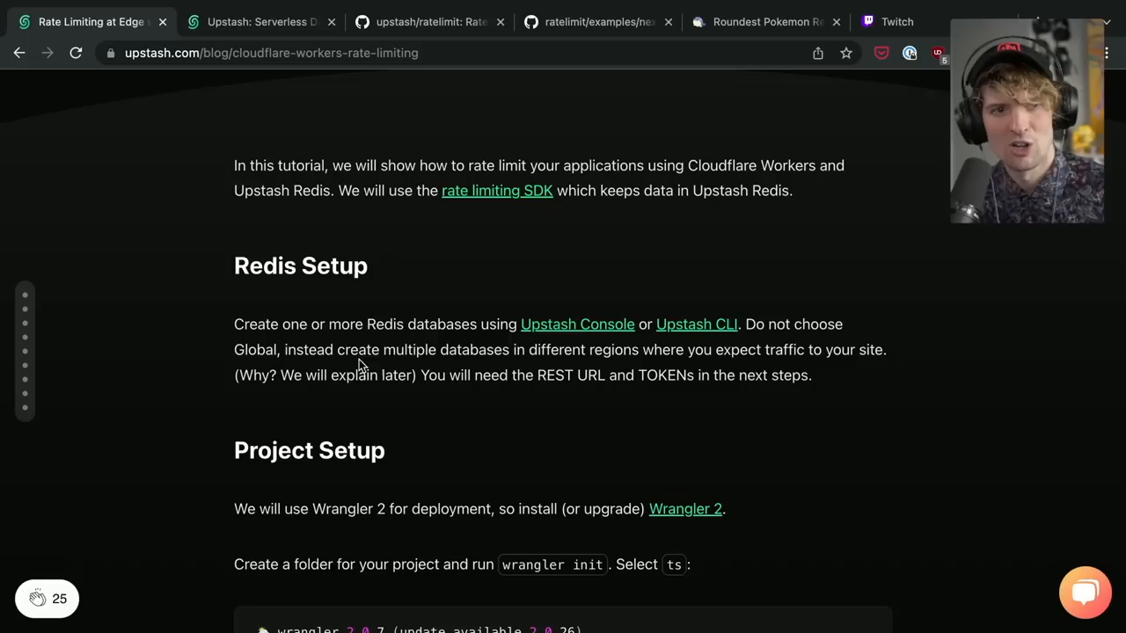
{"action": "left_click", "coordinate": [259, 21]}
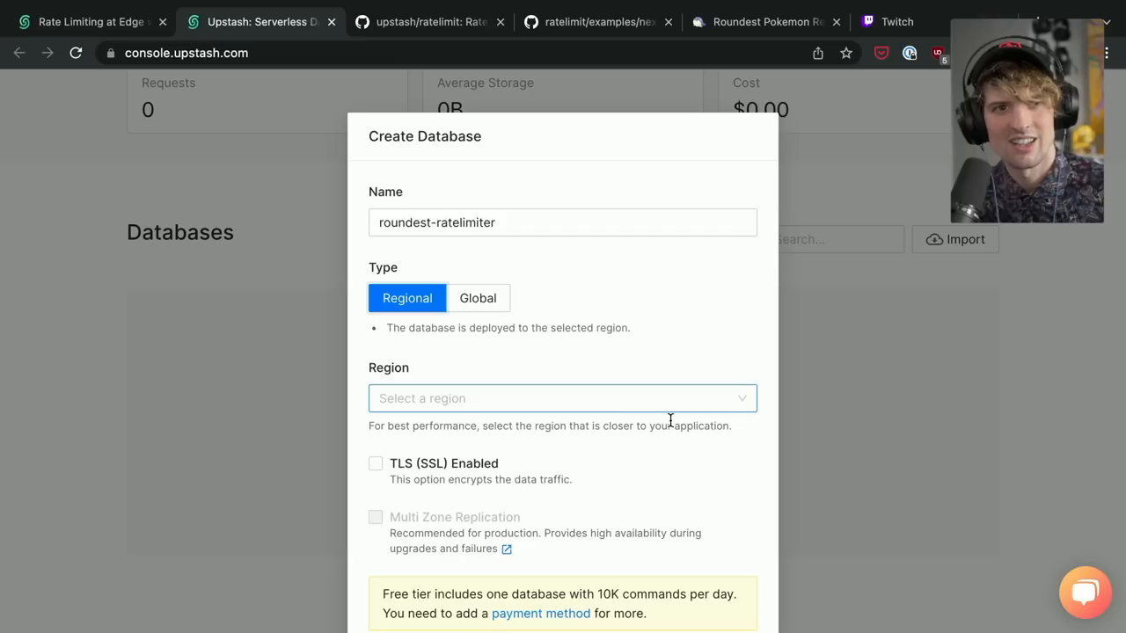
Choose the US-WEST-2 (Oregon) region, enable TLS, and create the database.
{"action": "left_click", "coordinate": [562, 398]}
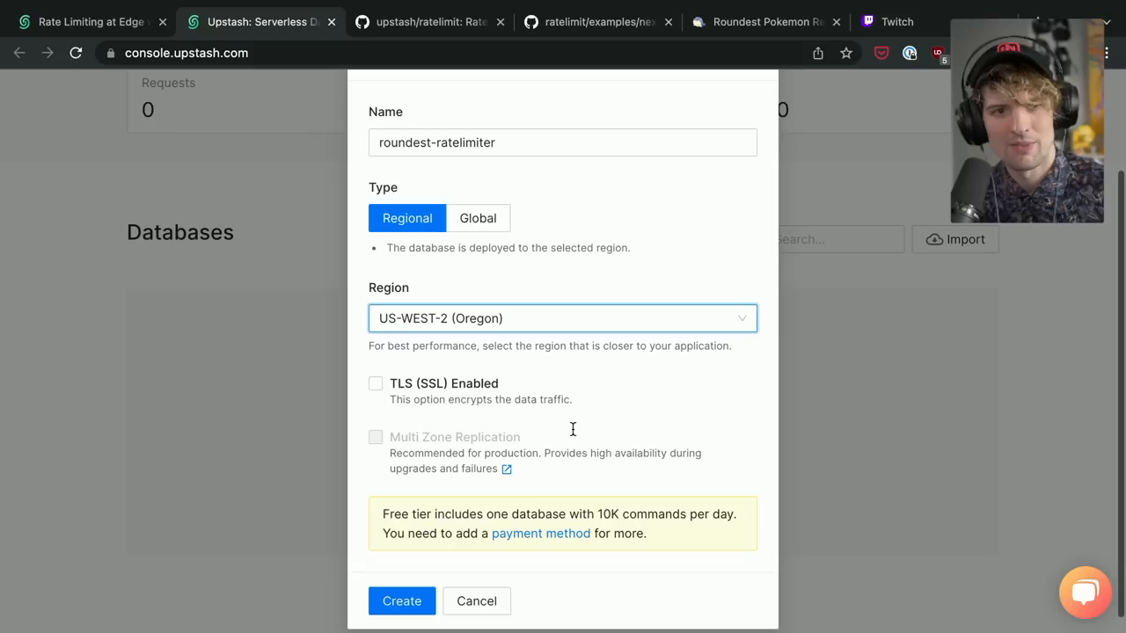
{"action": "mouse_move", "coordinate": [578, 413]}
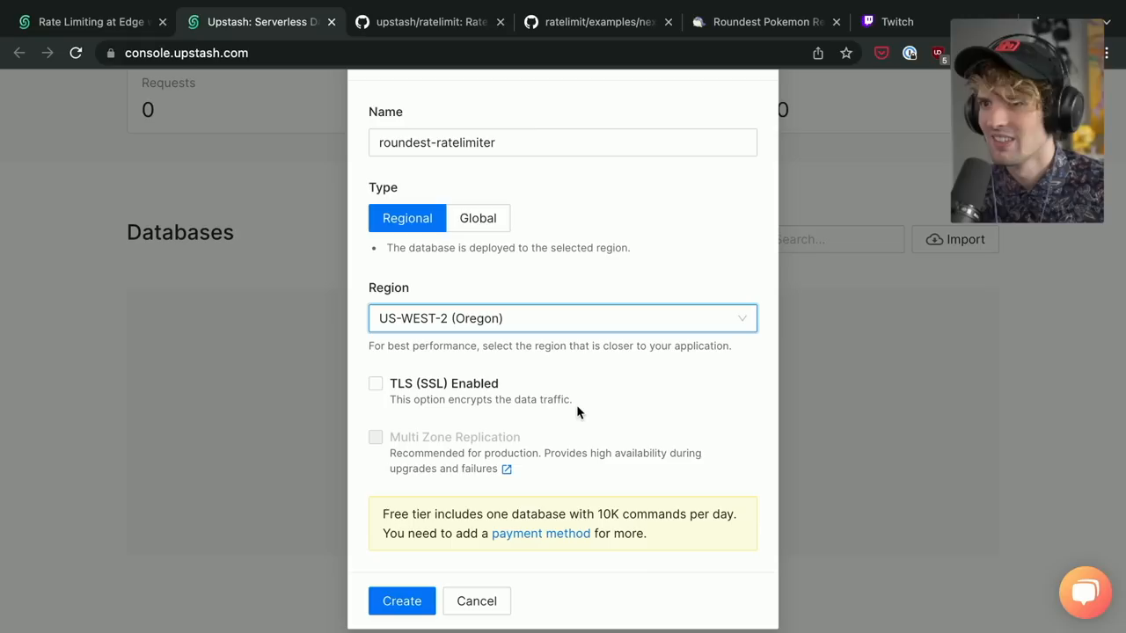
{"action": "left_click", "coordinate": [88, 21]}
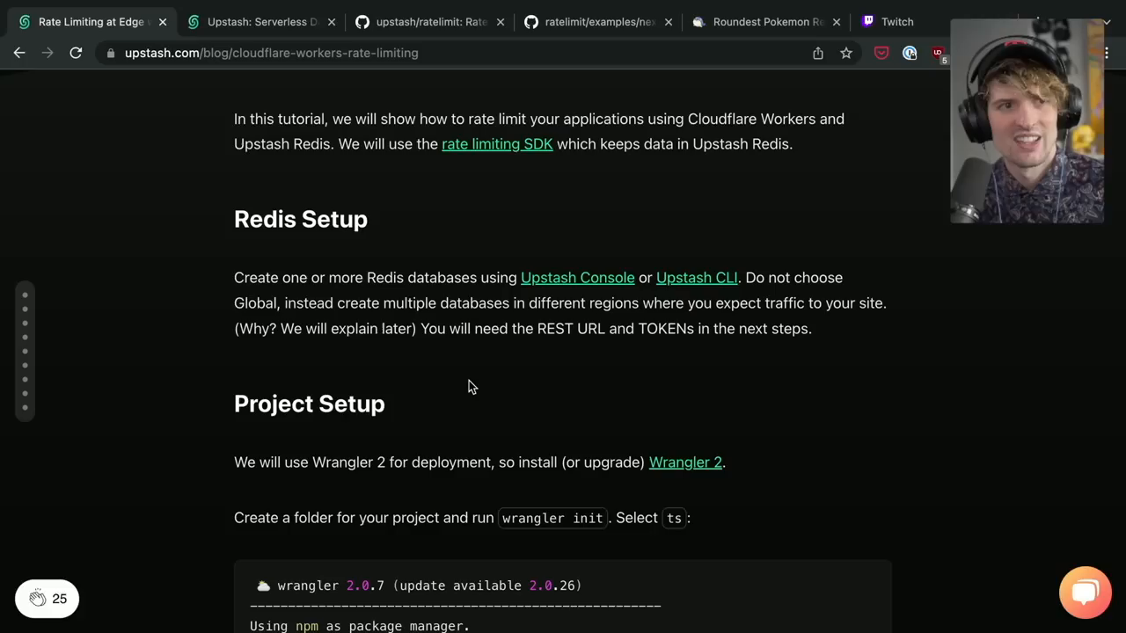
{"action": "left_click", "coordinate": [256, 21]}
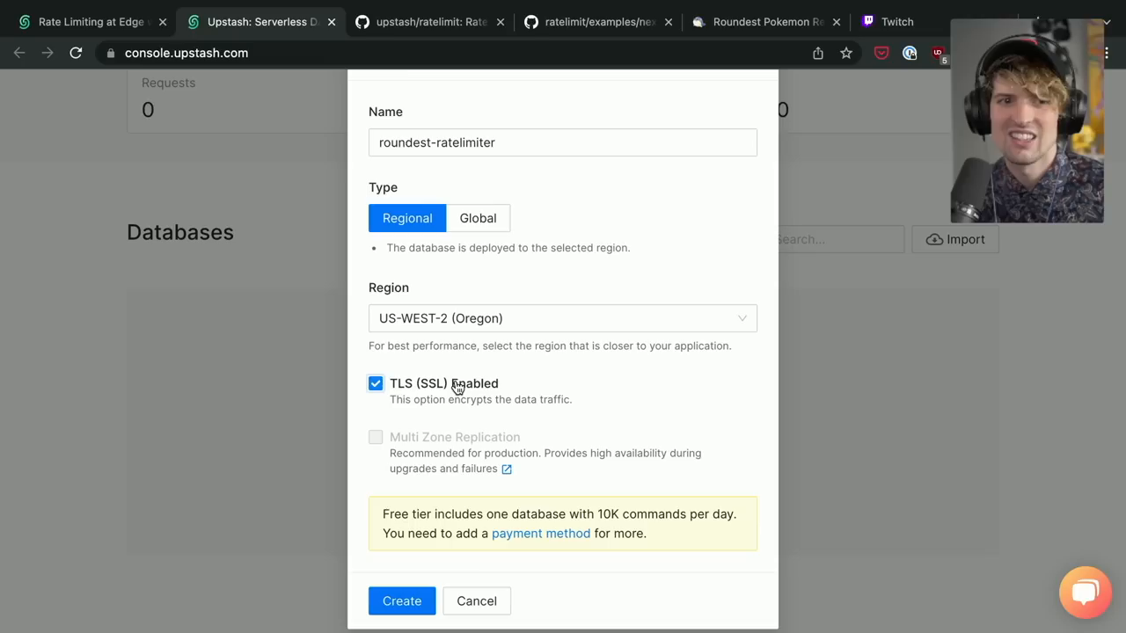
{"action": "left_click", "coordinate": [401, 601]}
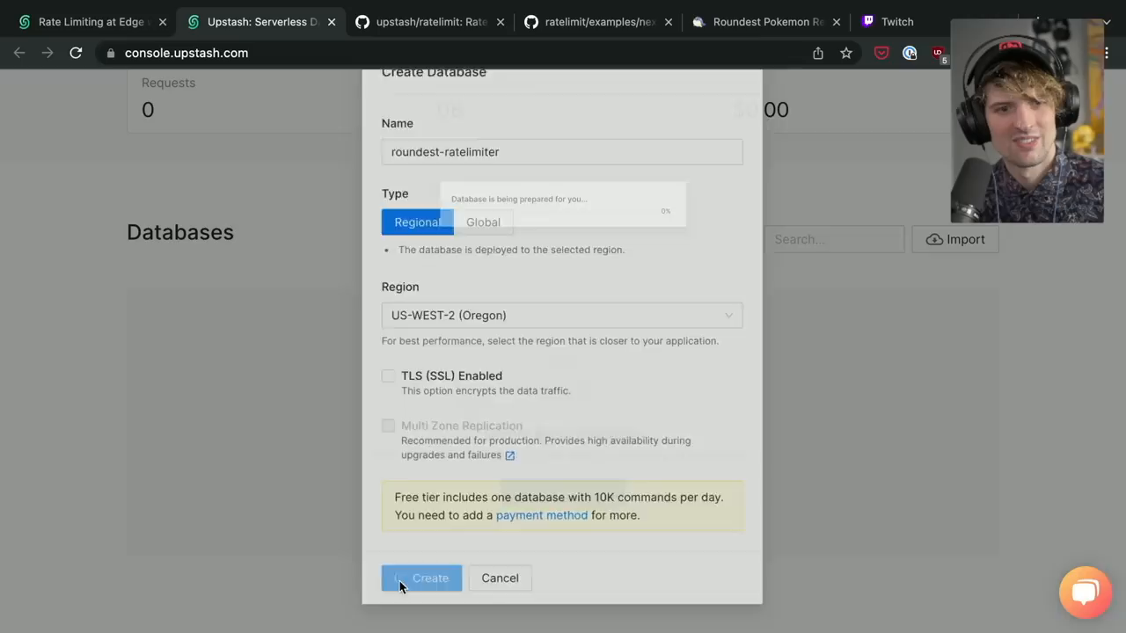
{"action": "left_click", "coordinate": [421, 578]}
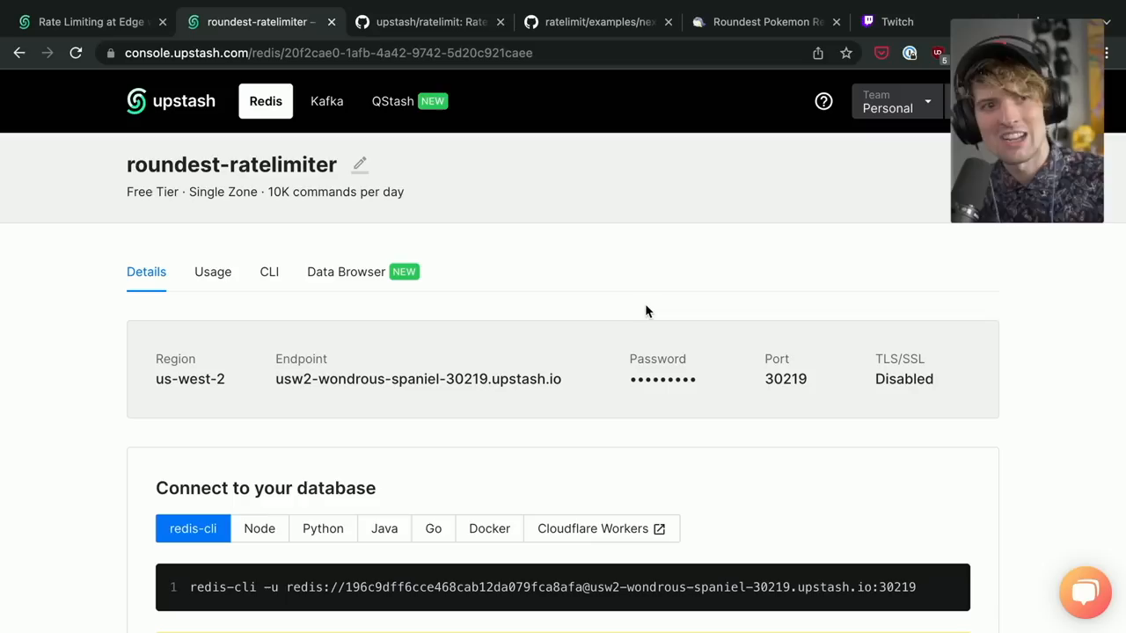
{"action": "left_click", "coordinate": [430, 21]}
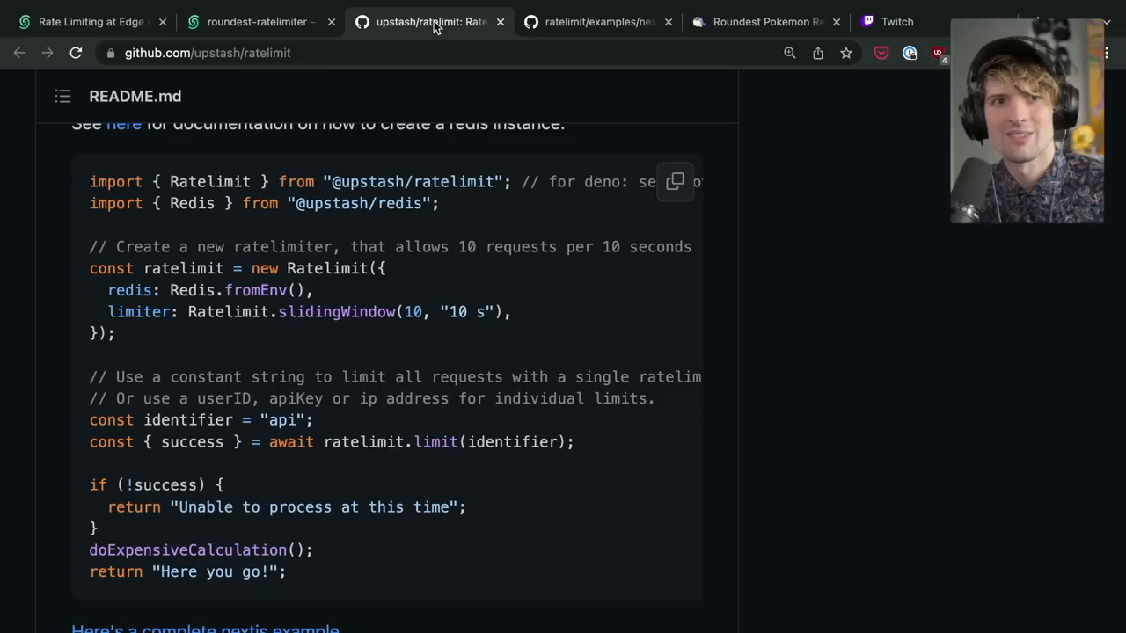
{"action": "key", "text": "cmd+space"}
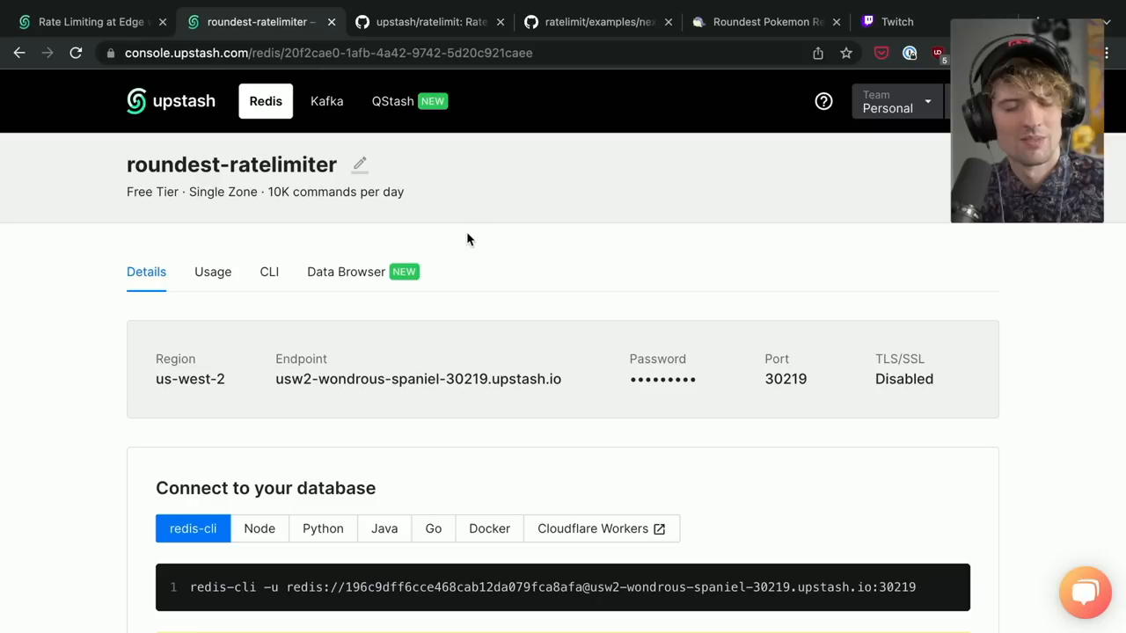
{"action": "mouse_move", "coordinate": [606, 290]}
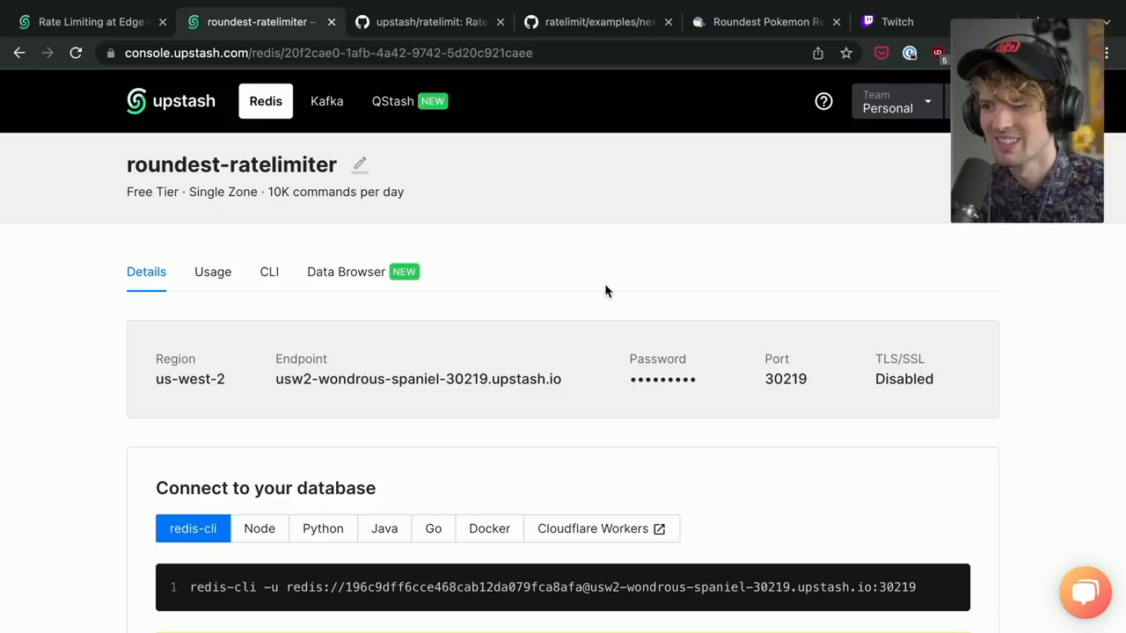
Scroll roundest-ratelimiter's details down to the REST URL, token and cURL example.
{"action": "left_click", "coordinate": [84, 21]}
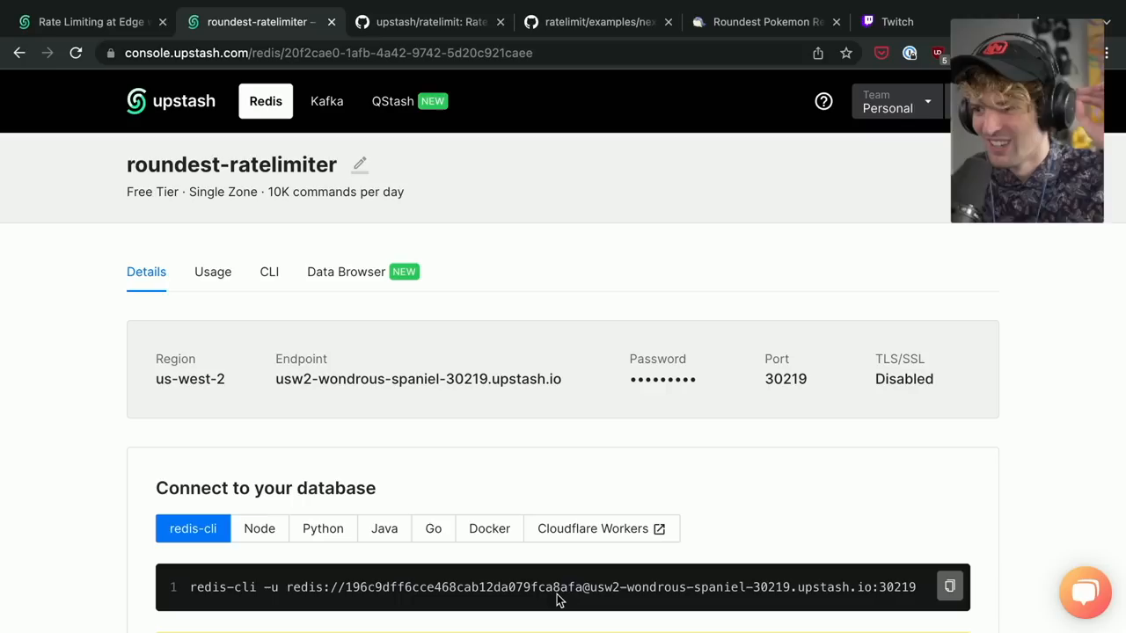
{"action": "scroll", "scroll_direction": "down", "scroll_amount": 3}
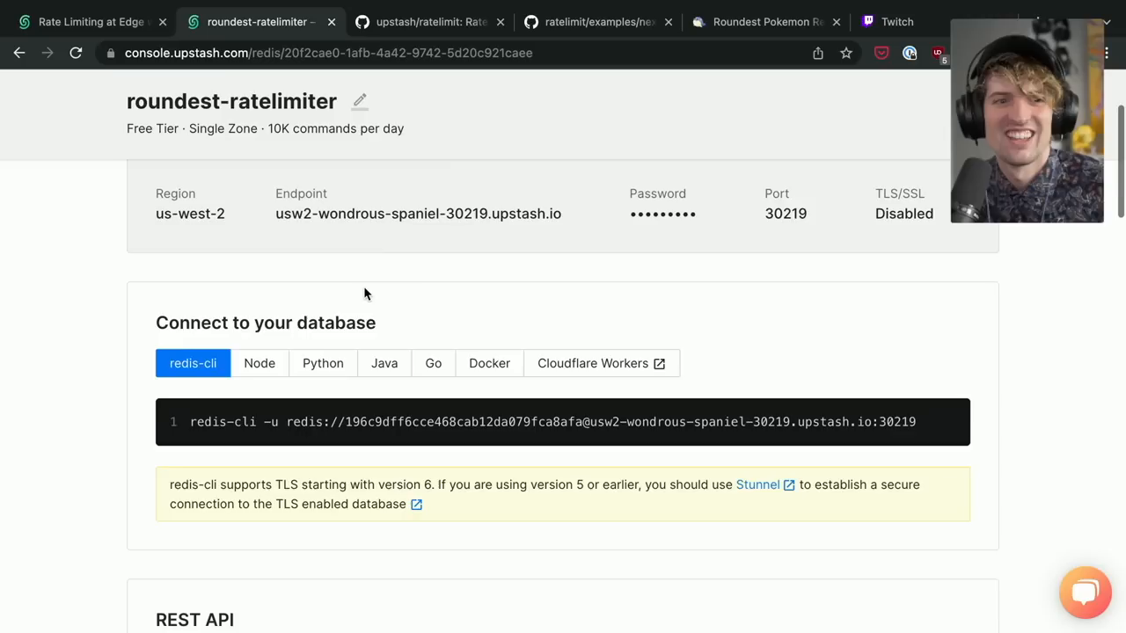
{"action": "scroll", "scroll_direction": "down", "scroll_amount": 3}
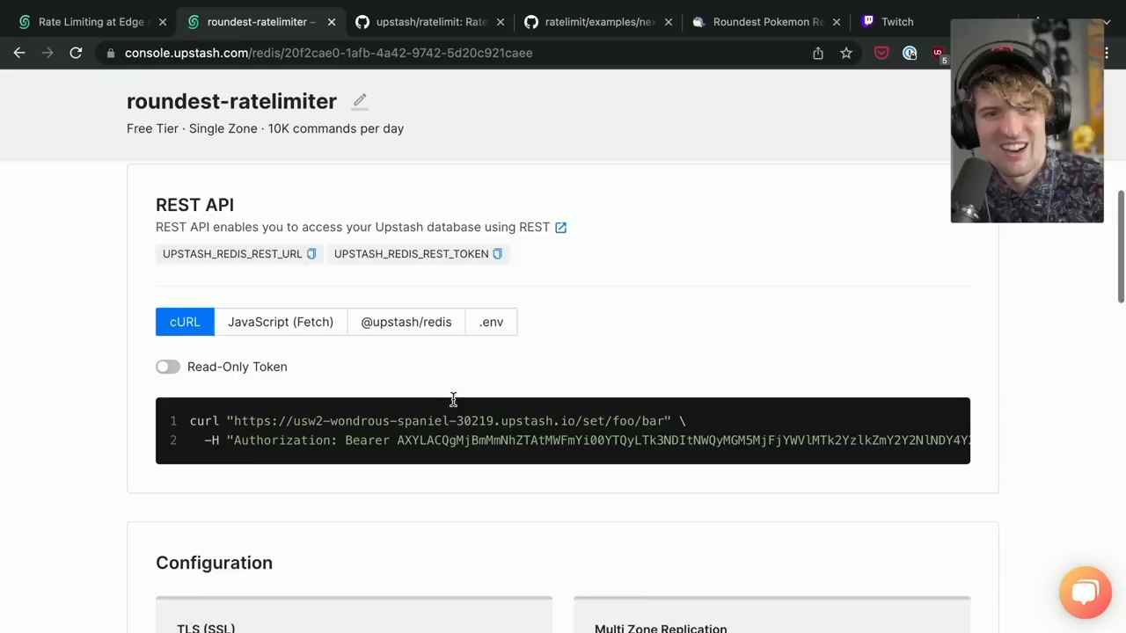
Reset and confirm the roundest-ratelimiter password, then open a new browser tab.
{"action": "left_click", "coordinate": [938, 283]}
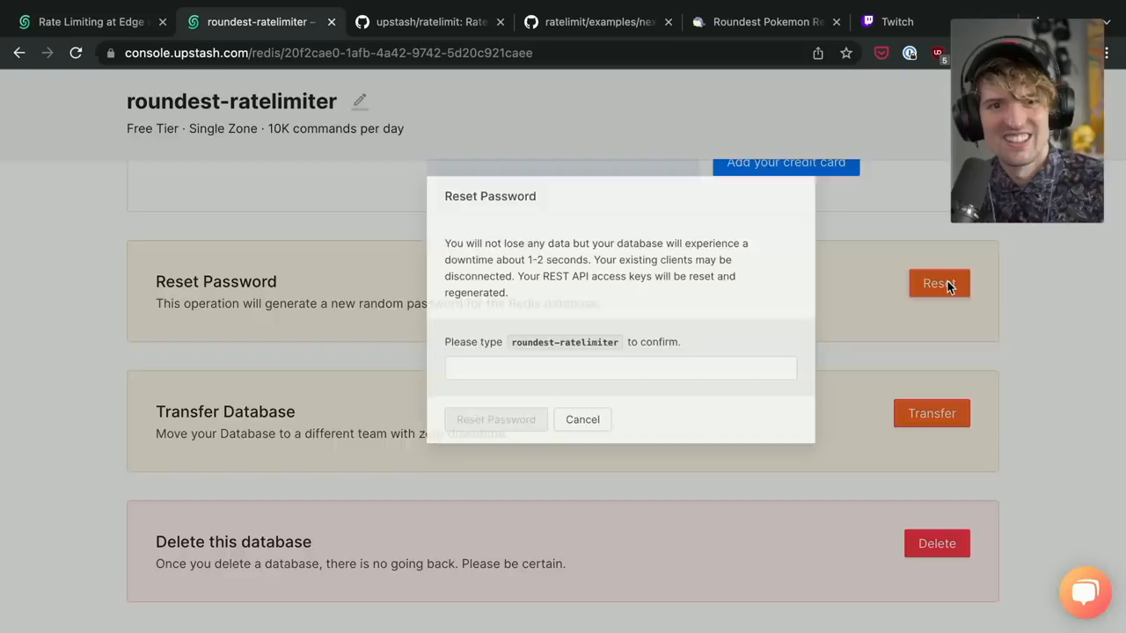
{"action": "left_click", "coordinate": [495, 420]}
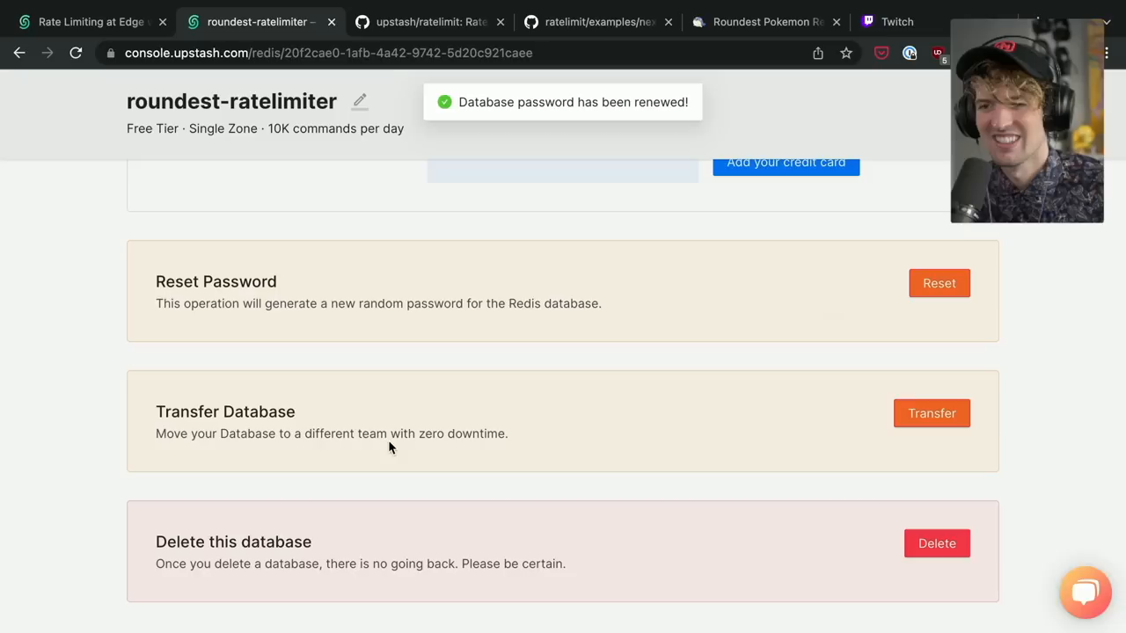
{"action": "left_click", "coordinate": [92, 21]}
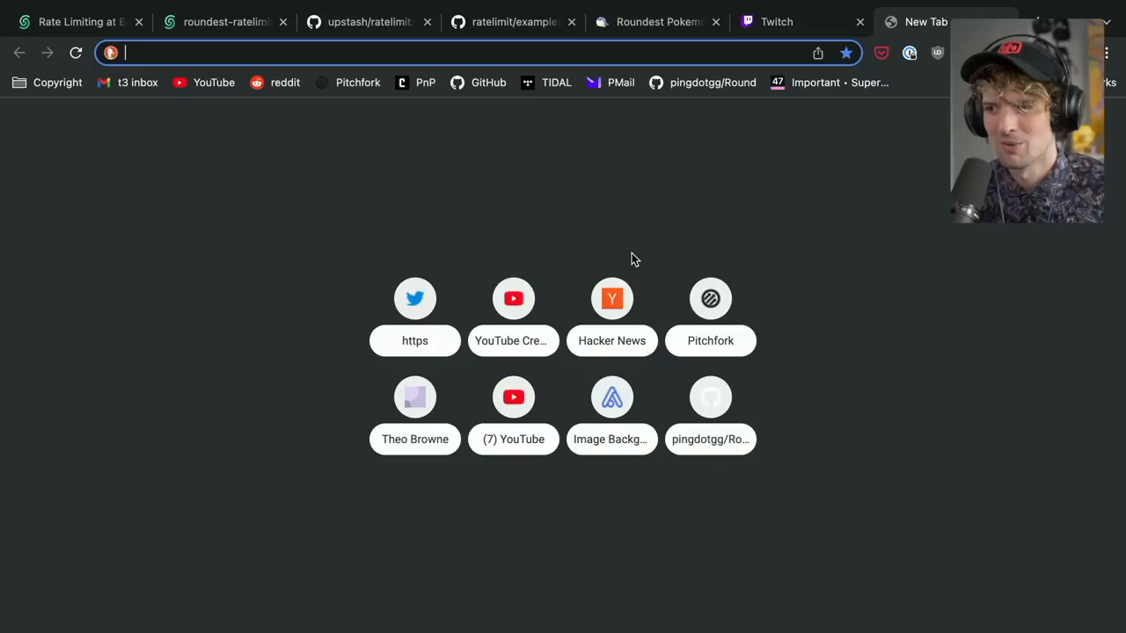
Load the TheoBr Roundest repo, upstash.com and next-auth.js.org/providers in new tabs.
{"action": "type", "text": "r"}
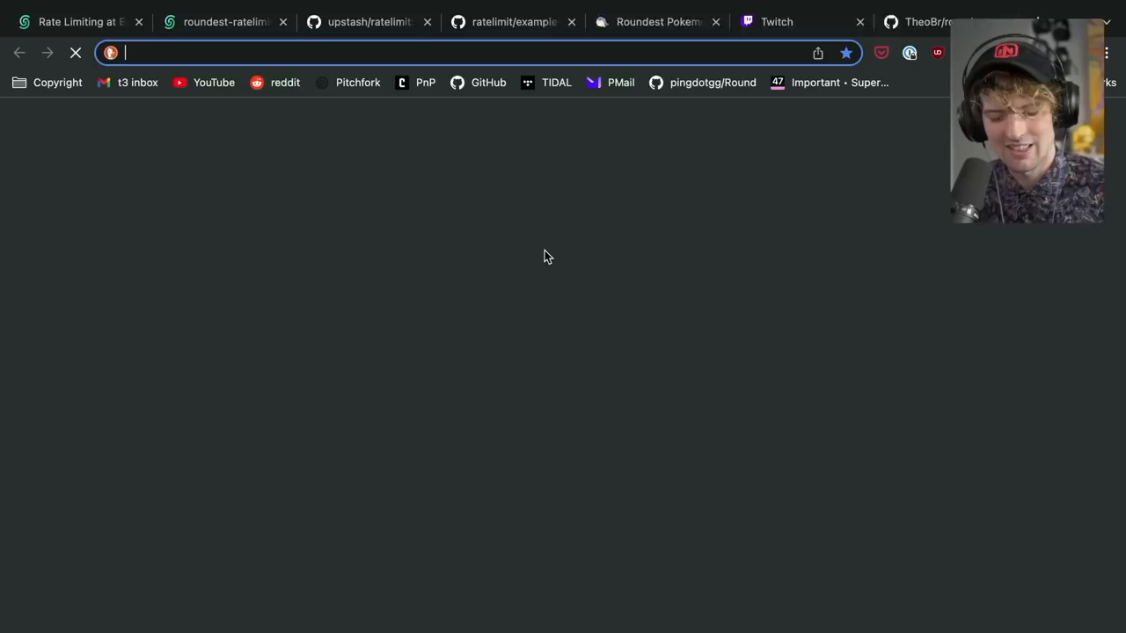
{"action": "type", "text": "upstash.com"}
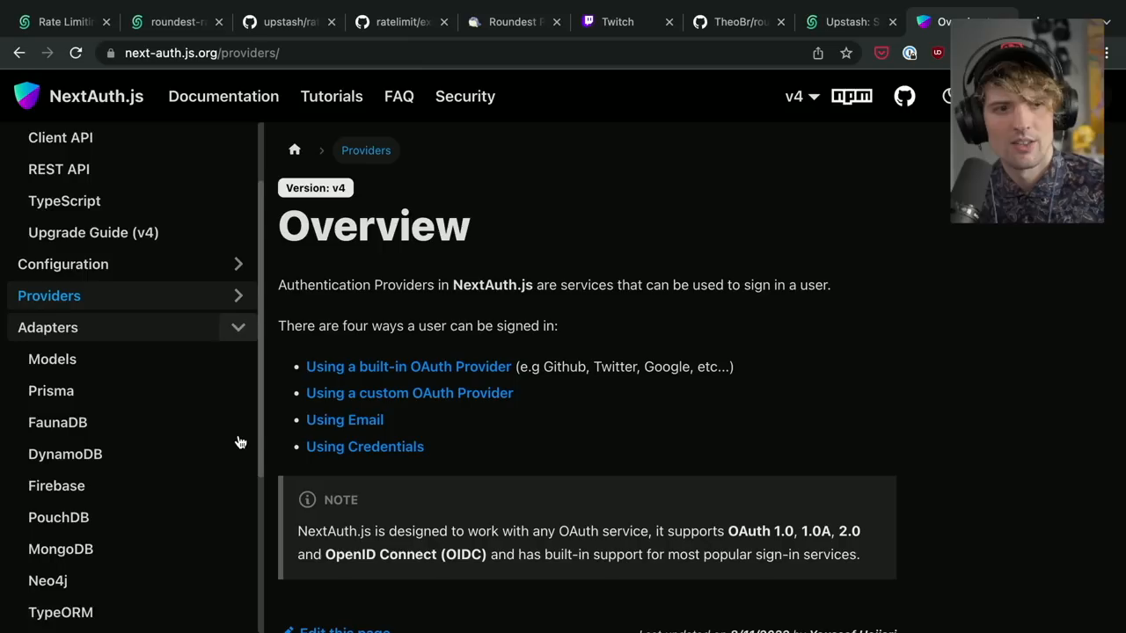
Open the NextAuth.js Upstash Redis adapter page and scroll through its setup.
{"action": "left_click", "coordinate": [76, 579]}
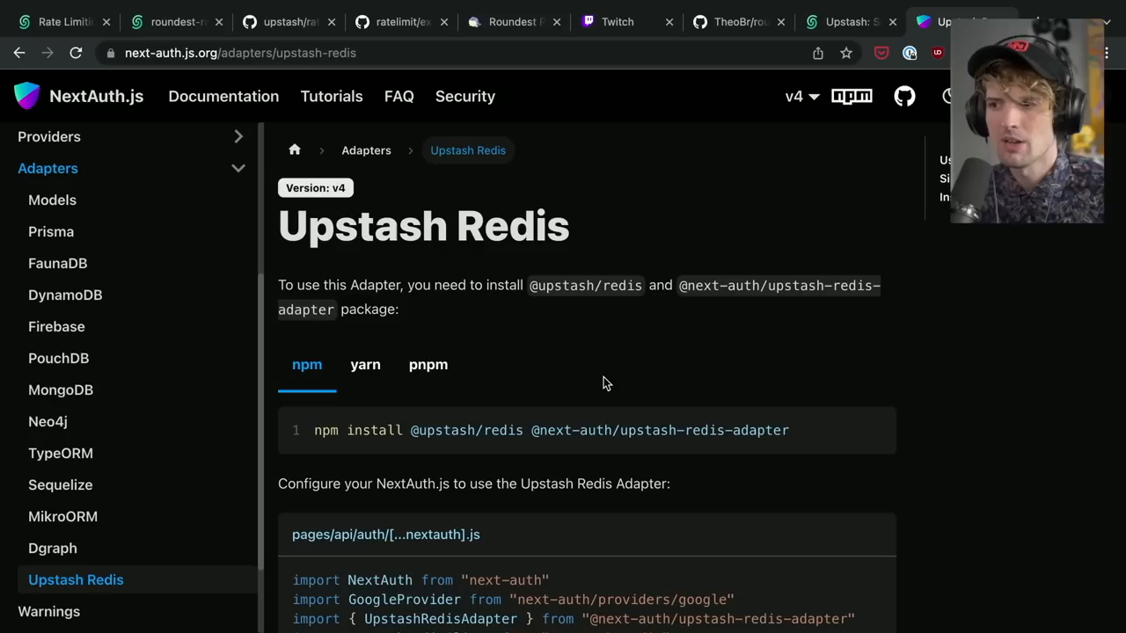
{"action": "scroll", "scroll_direction": "down", "scroll_amount": 3}
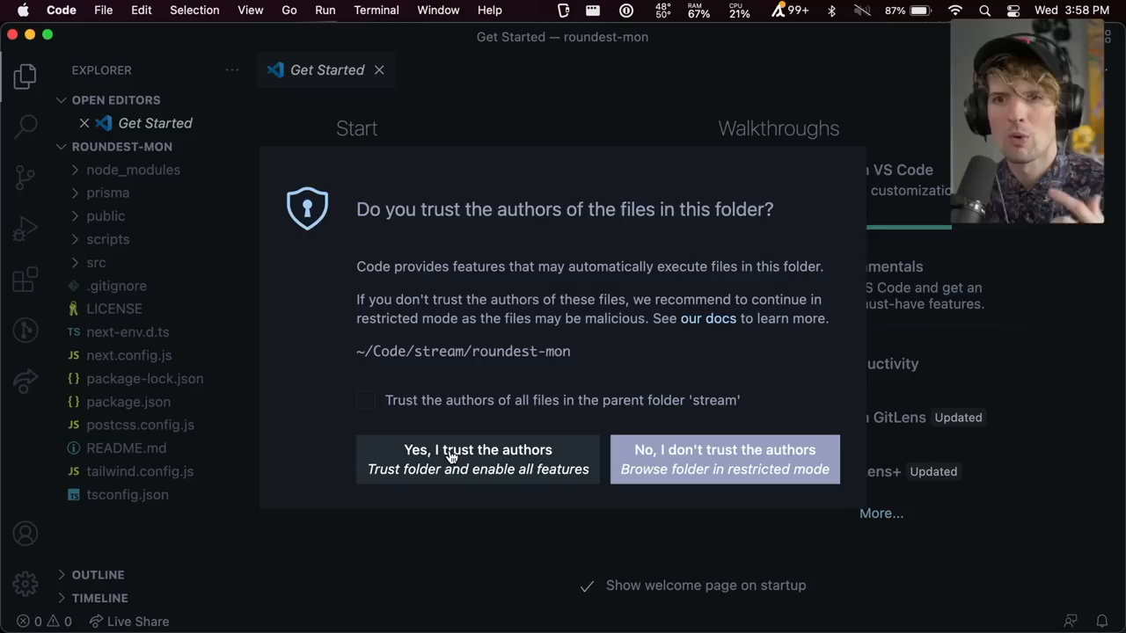
Trust the roundest-mon folder's authors and open package.json.
{"action": "left_click", "coordinate": [478, 460]}
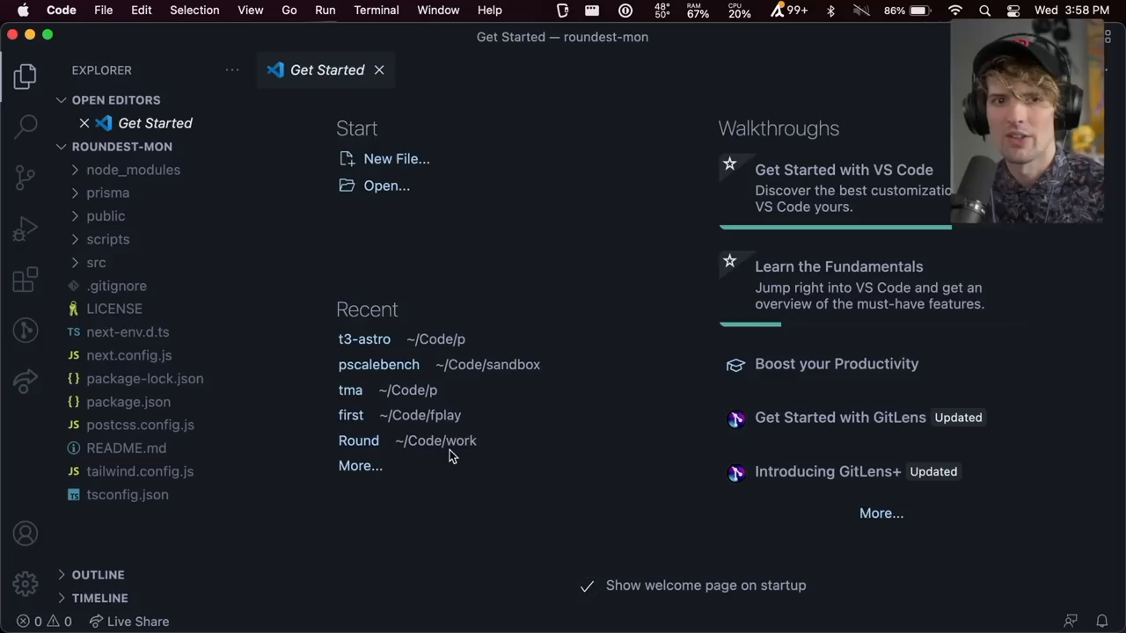
{"action": "left_click", "coordinate": [96, 262]}
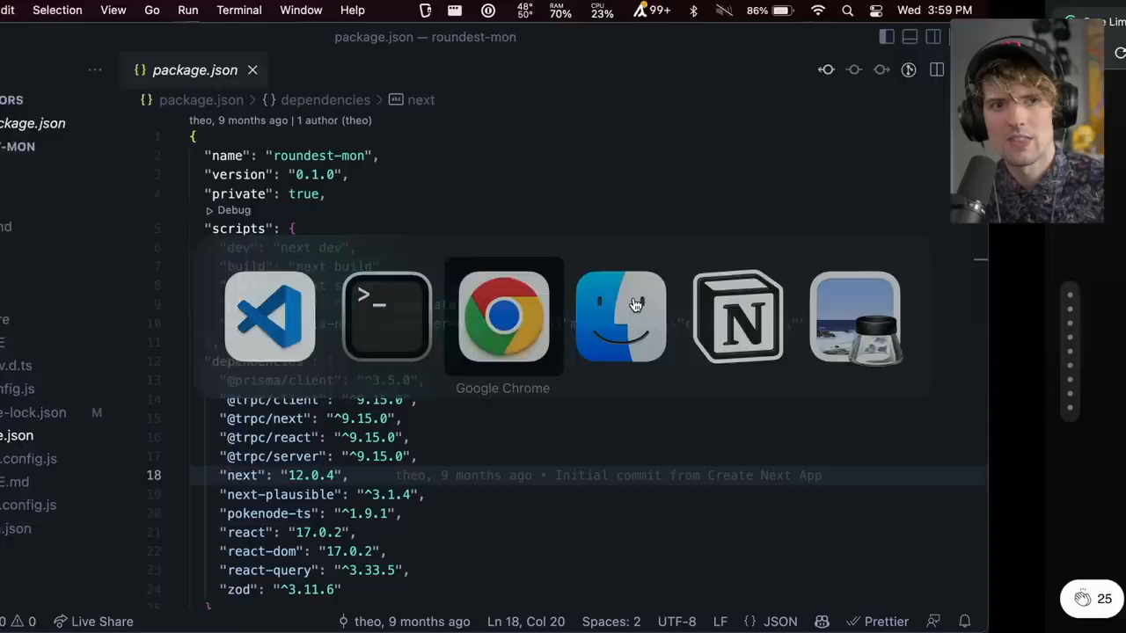
Confirm Next 12.0.4 in package.json and switch to Google Chrome.
{"action": "left_click", "coordinate": [502, 316]}
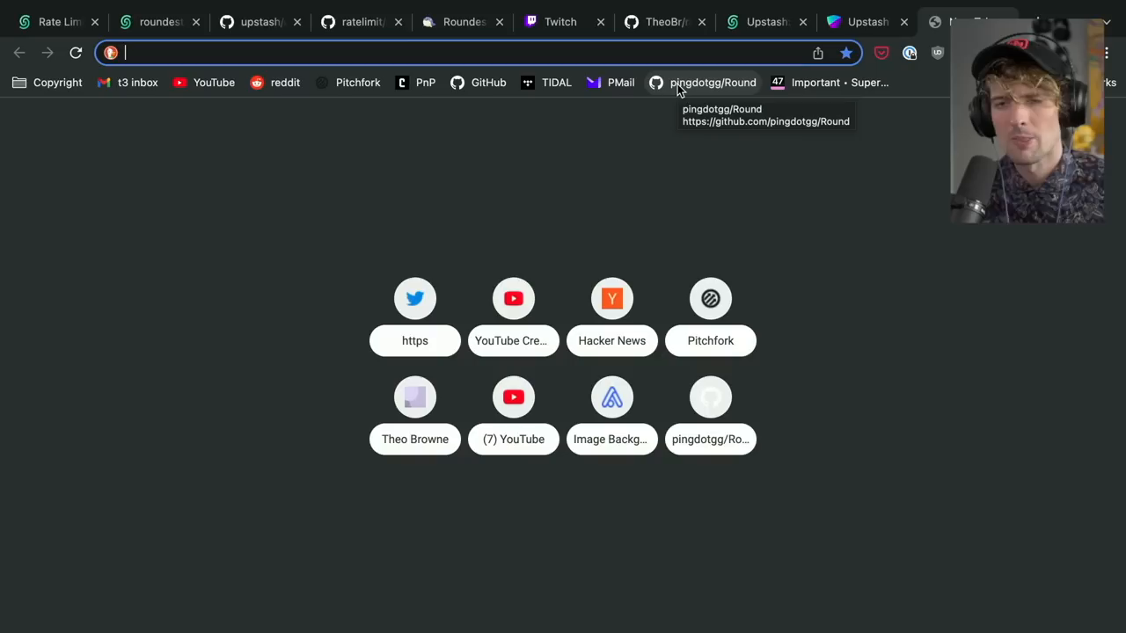
Load upstash.com and scroll down to the free, pay-as-you-go and custom plans.
{"action": "type", "text": "upstash.com"}
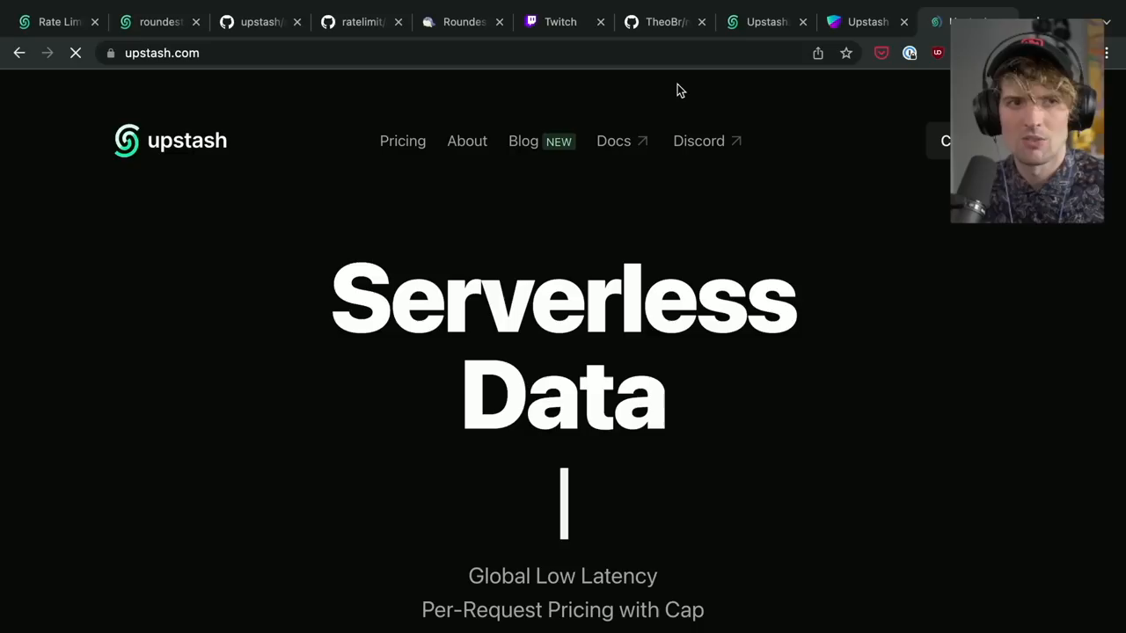
{"action": "left_click", "coordinate": [402, 141]}
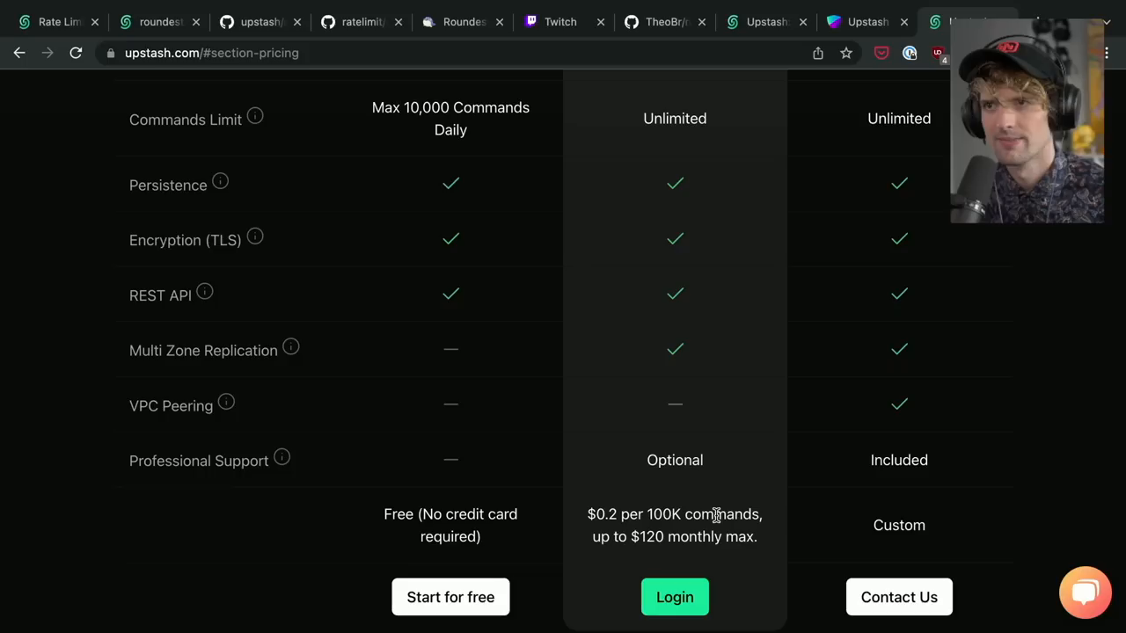
{"action": "scroll", "scroll_direction": "down", "scroll_amount": 3}
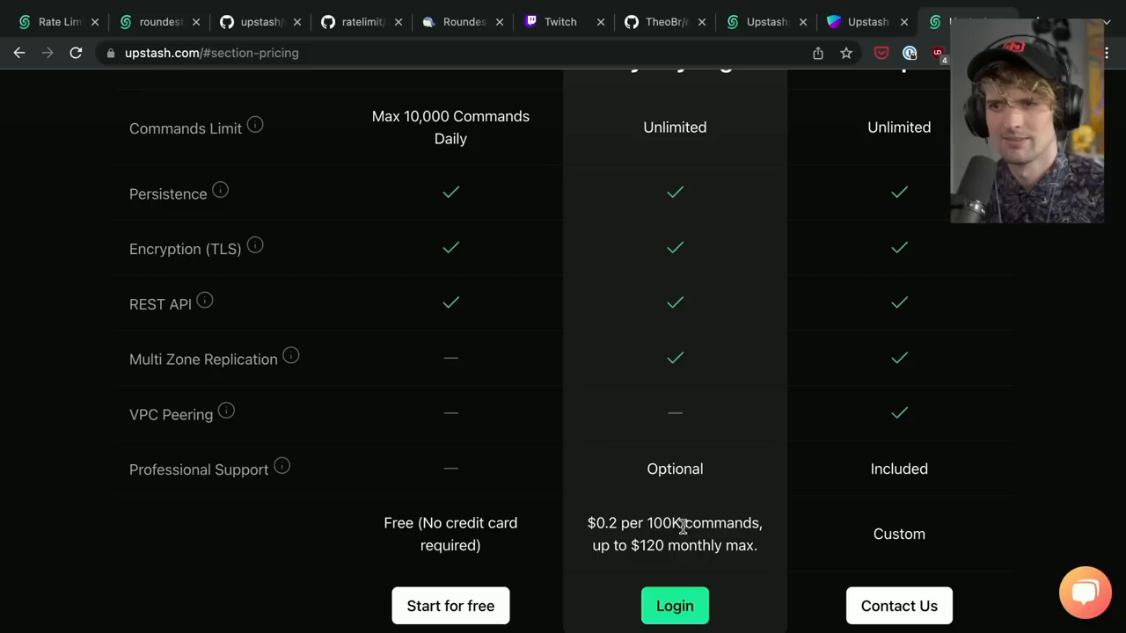
{"action": "mouse_move", "coordinate": [632, 537]}
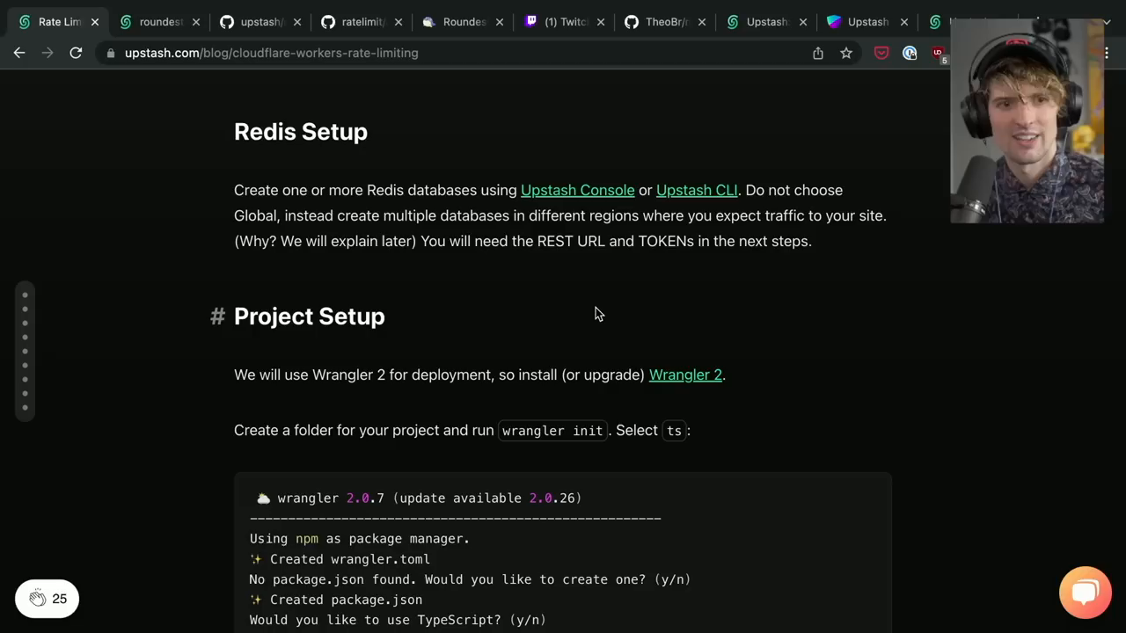
Switch to the Terminal window running the roundest-mon tmux session.
{"action": "key", "text": "cmd+tab"}
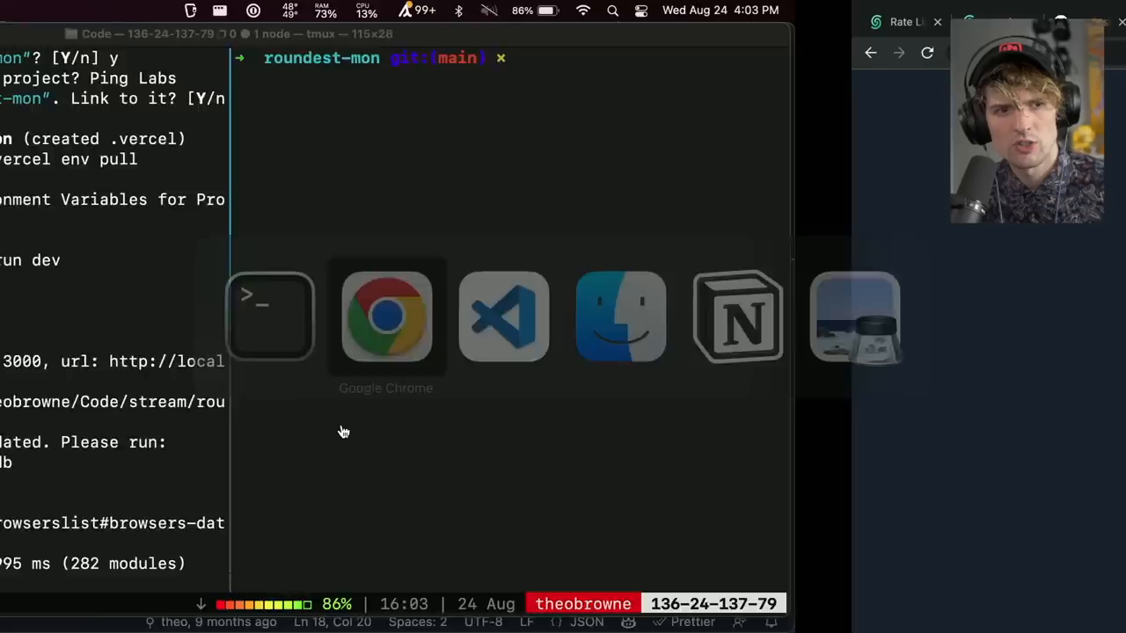
Run npm install, then restart the dev server with npm run dev on port 3000.
{"action": "left_click", "coordinate": [385, 317]}
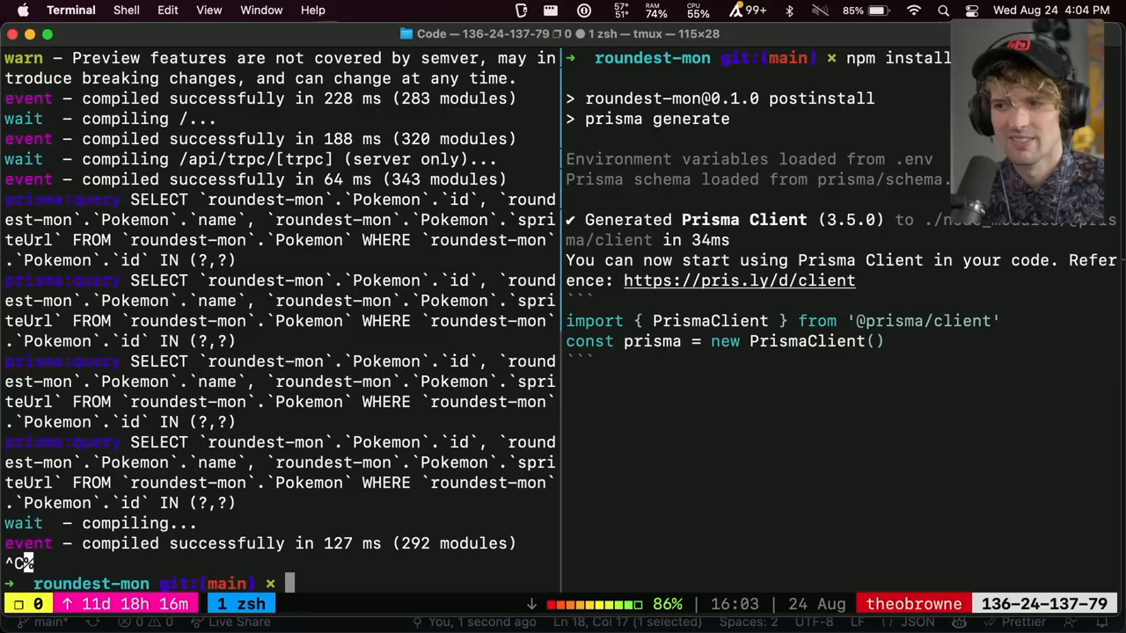
{"action": "type", "text": "npm run dev"}
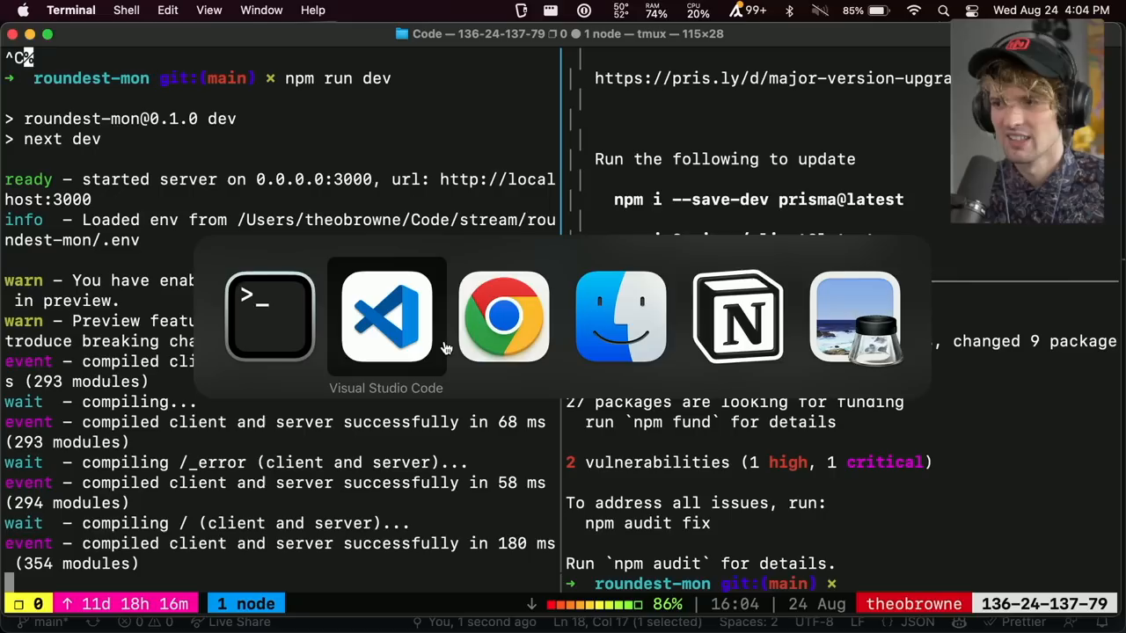
Glance at package.json in VS Code, then return to Upstash pricing in Chrome.
{"action": "left_click", "coordinate": [385, 316]}
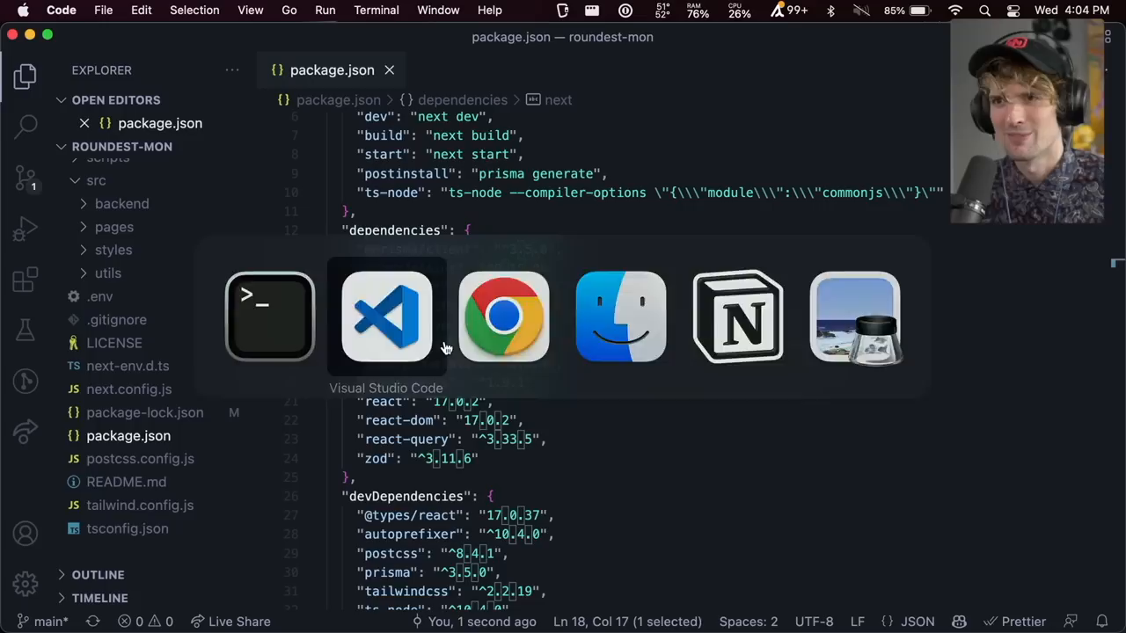
{"action": "left_click", "coordinate": [386, 316]}
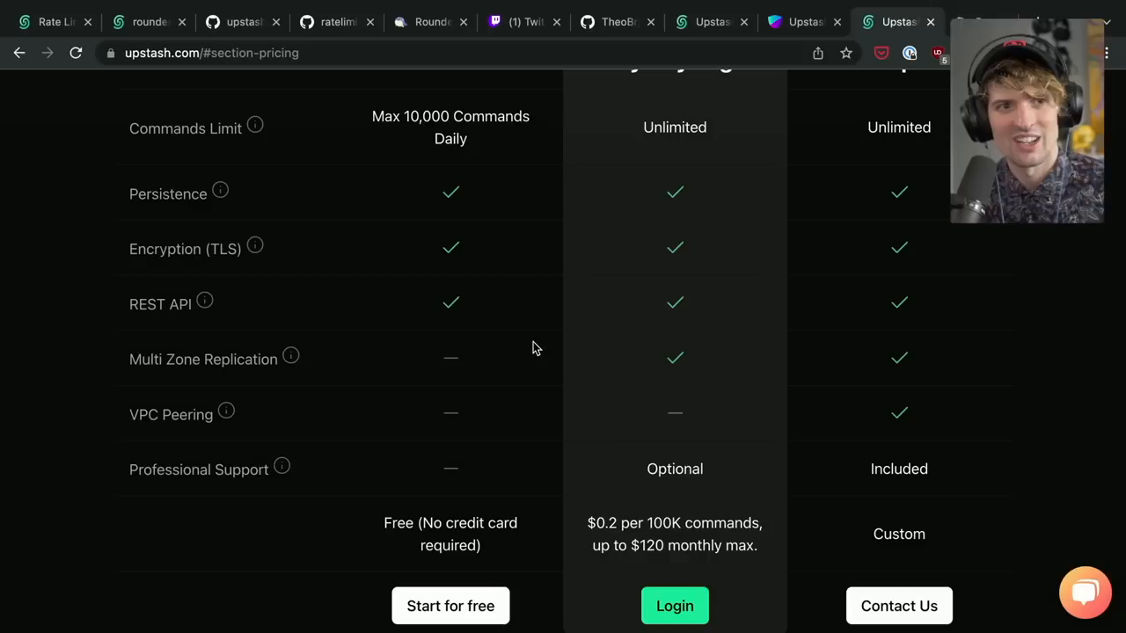
Open examples/nextjs/middleware.ts in the upstash/ratelimit GitHub repository.
{"action": "left_click", "coordinate": [972, 21]}
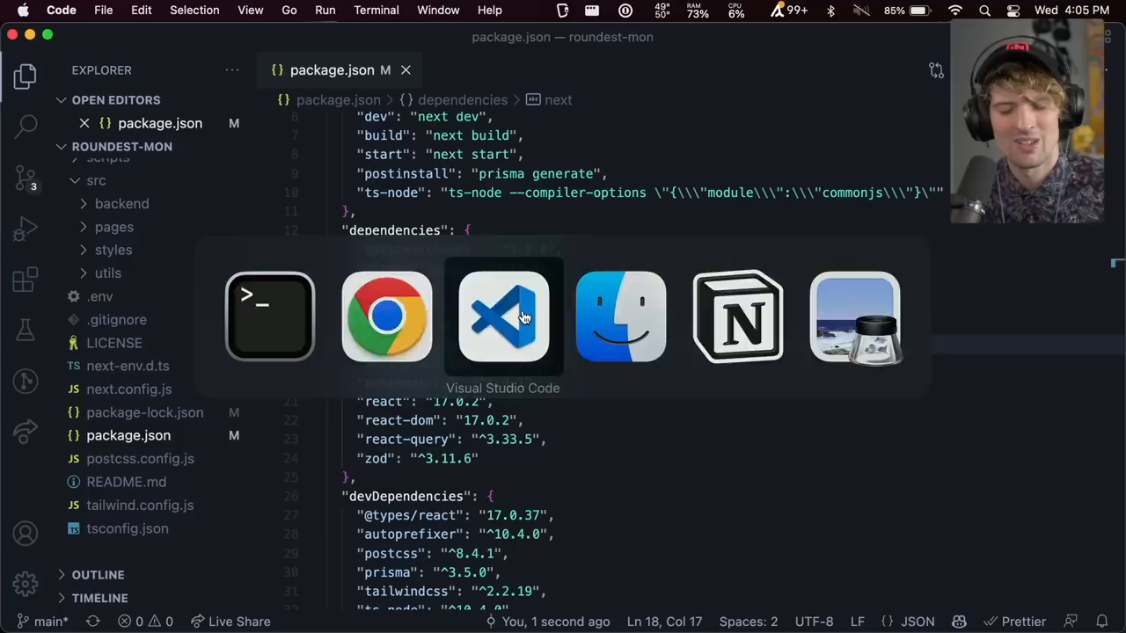
{"action": "left_click", "coordinate": [386, 316]}
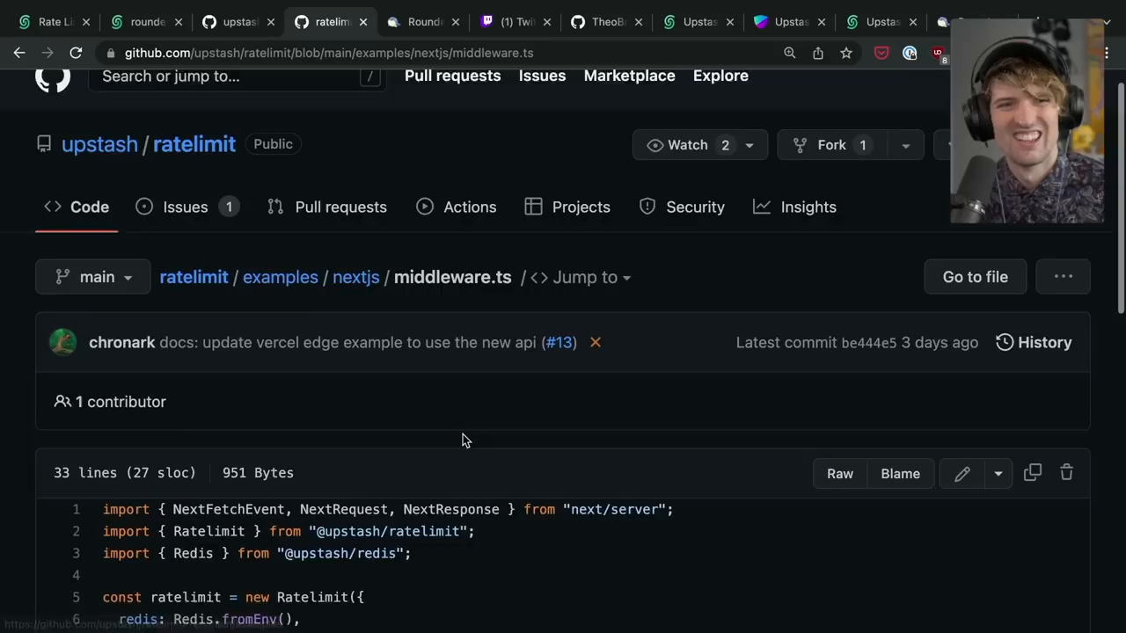
Copy the example code and paste it into a new src/pages/middleware.ts.
{"action": "left_click", "coordinate": [839, 473]}
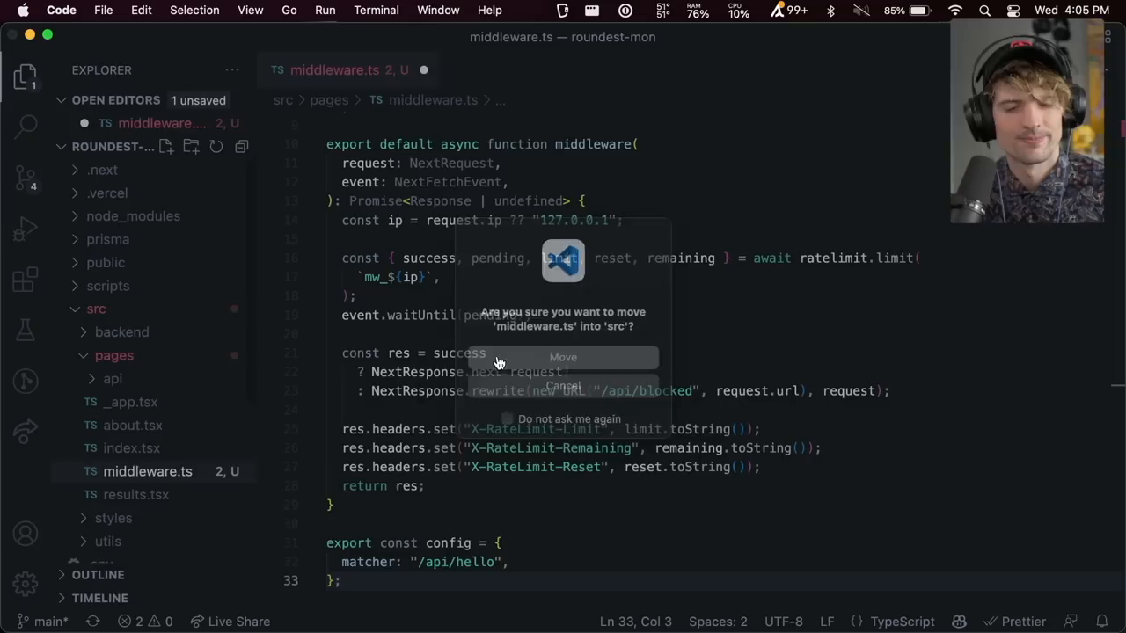
Move middleware.ts into src and set its matcher to "/api/[trpc]".
{"action": "left_click", "coordinate": [562, 357]}
{"action": "type", "text": "[trpc]"}
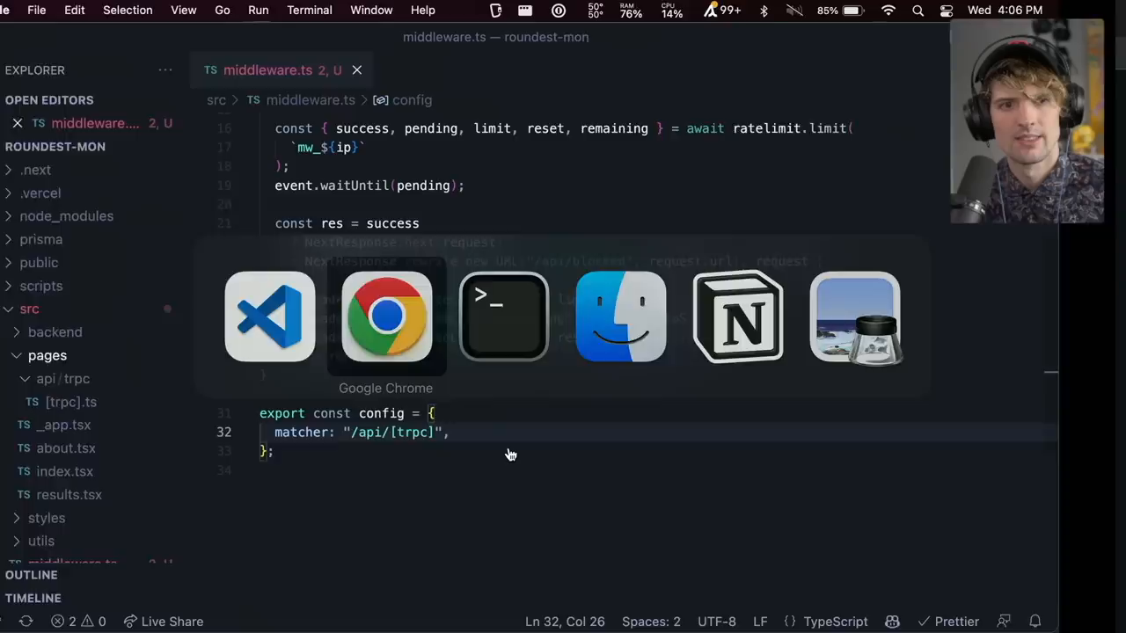
{"action": "left_click", "coordinate": [386, 317]}
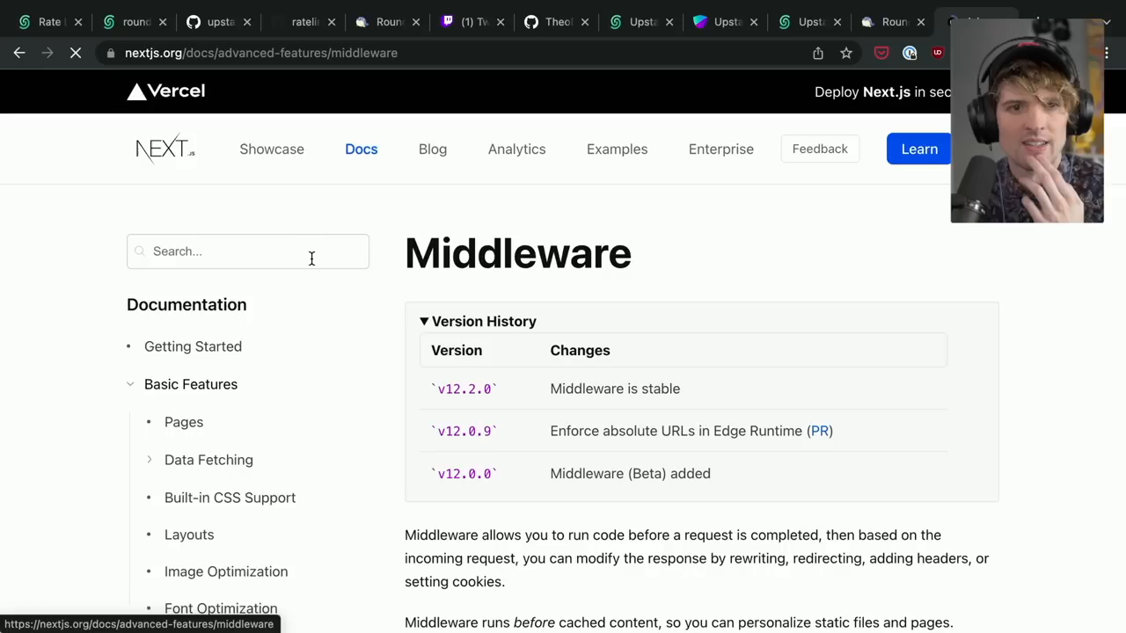
Scroll through the Next.js Middleware docs, then return to middleware.ts in VS Code.
{"action": "scroll", "scroll_direction": "down", "scroll_amount": 3}
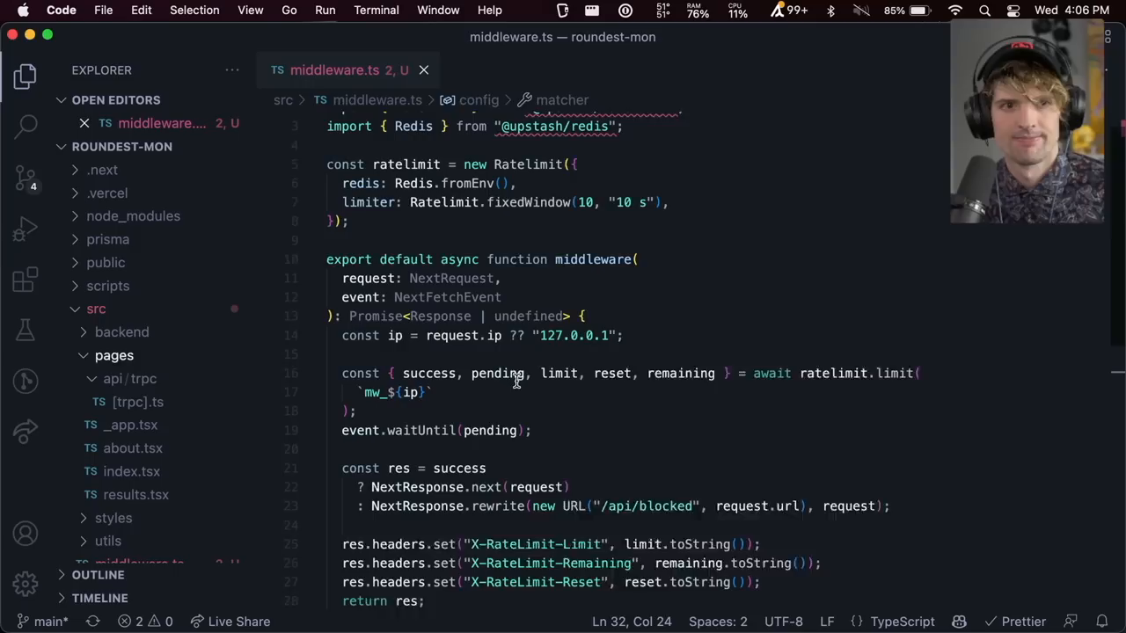
Leave middleware.ts for Upstash's Nuxt 3 and Serverless Redis blog post in Chrome.
{"action": "key", "text": "cmd+tab"}
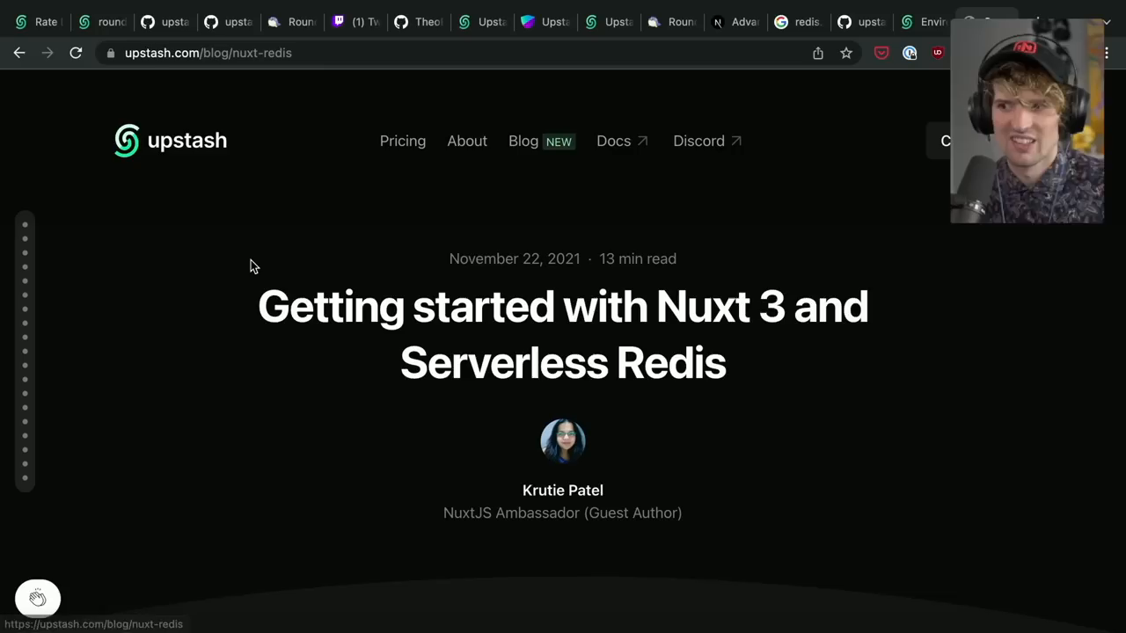
{"action": "scroll", "scroll_direction": "down", "scroll_amount": 3}
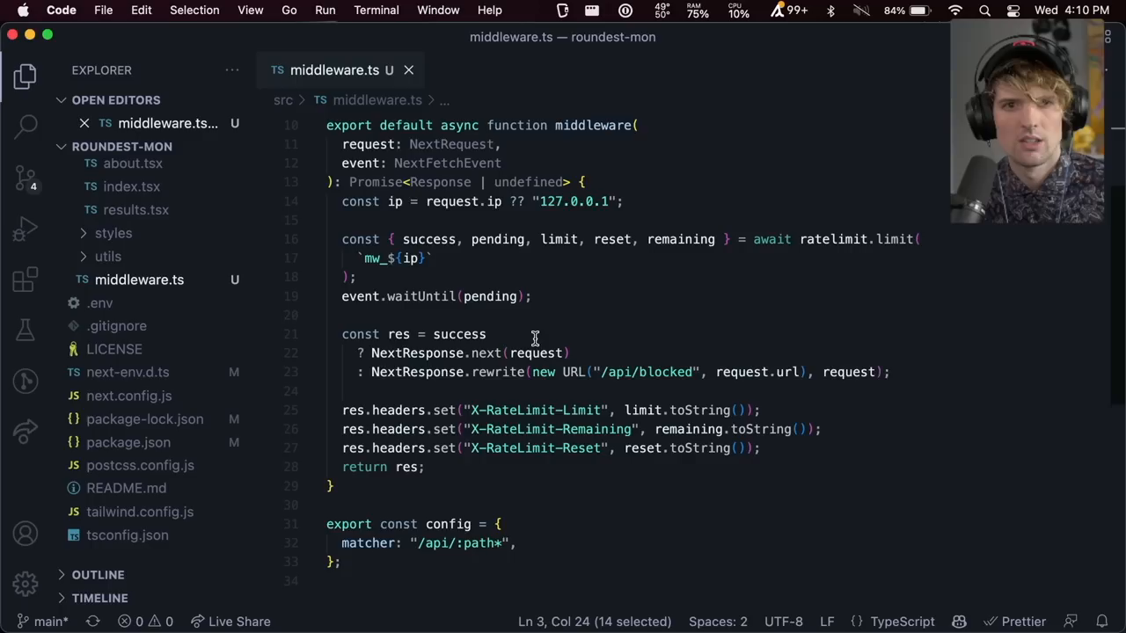
Insert console.log("are we redis-in?") as the first line of the middleware function.
{"action": "type", "text": "console.log(\"are we redis-in?\");"}
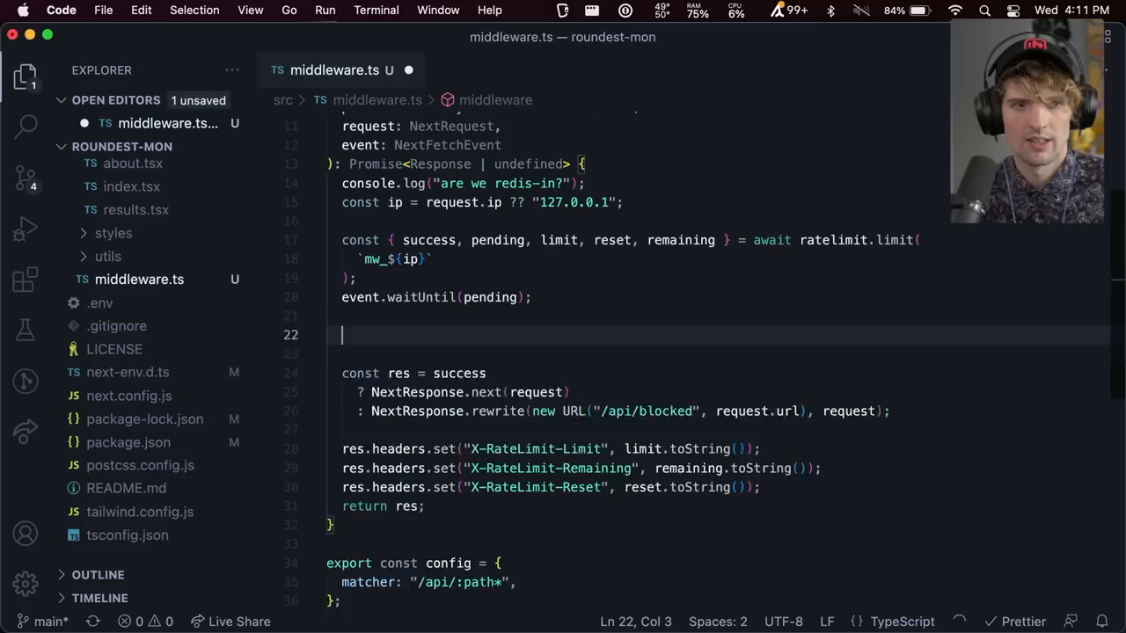
Add console.log("success?", success); on line 22 and save middleware.ts.
{"action": "type", "text": "console.log(\"success?\", success);"}
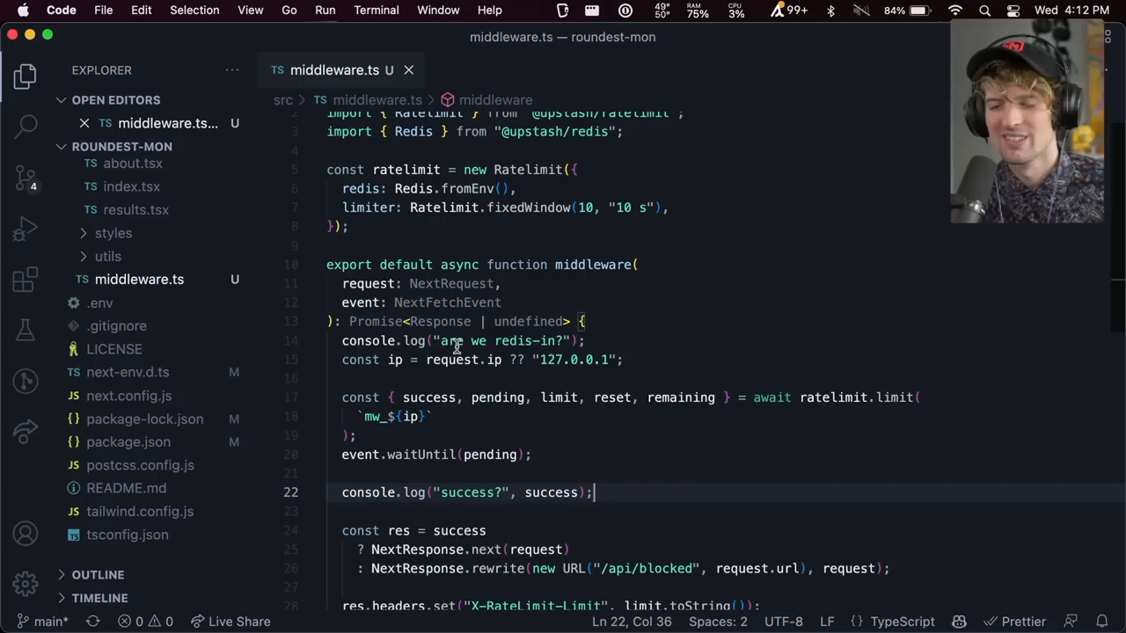
Commit and push the upstash redis rate limiter, then view its Ready Vercel production deployment.
{"action": "type", "text": "2"}
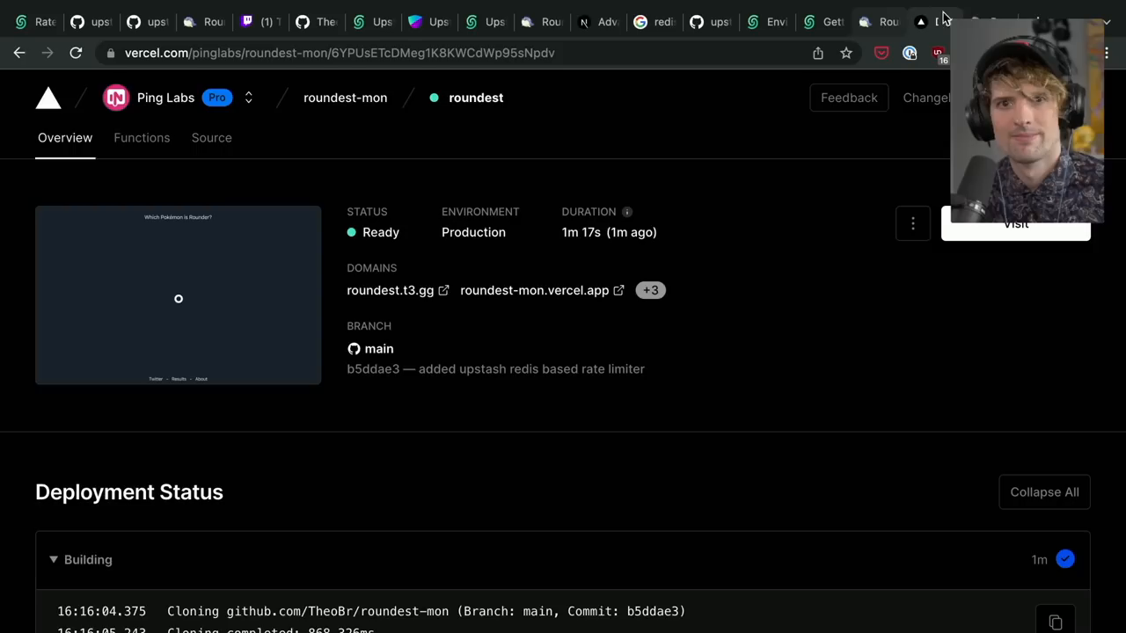
Visit roundest.t3.gg from the Vercel deployment overview.
{"action": "left_click", "coordinate": [389, 290]}
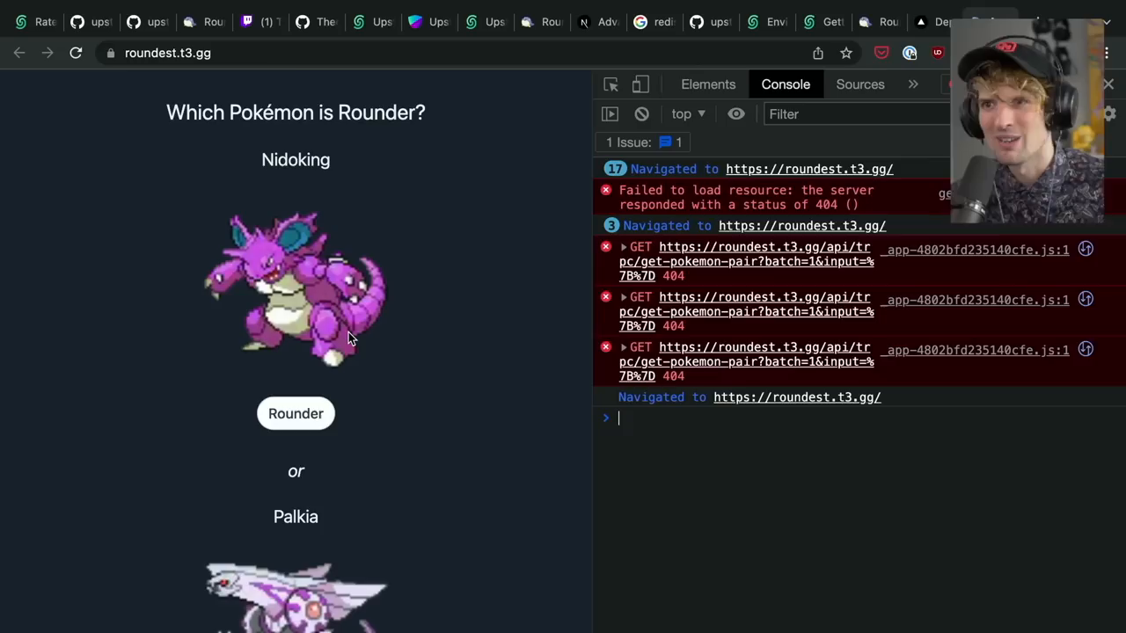
{"action": "mouse_move", "coordinate": [629, 268]}
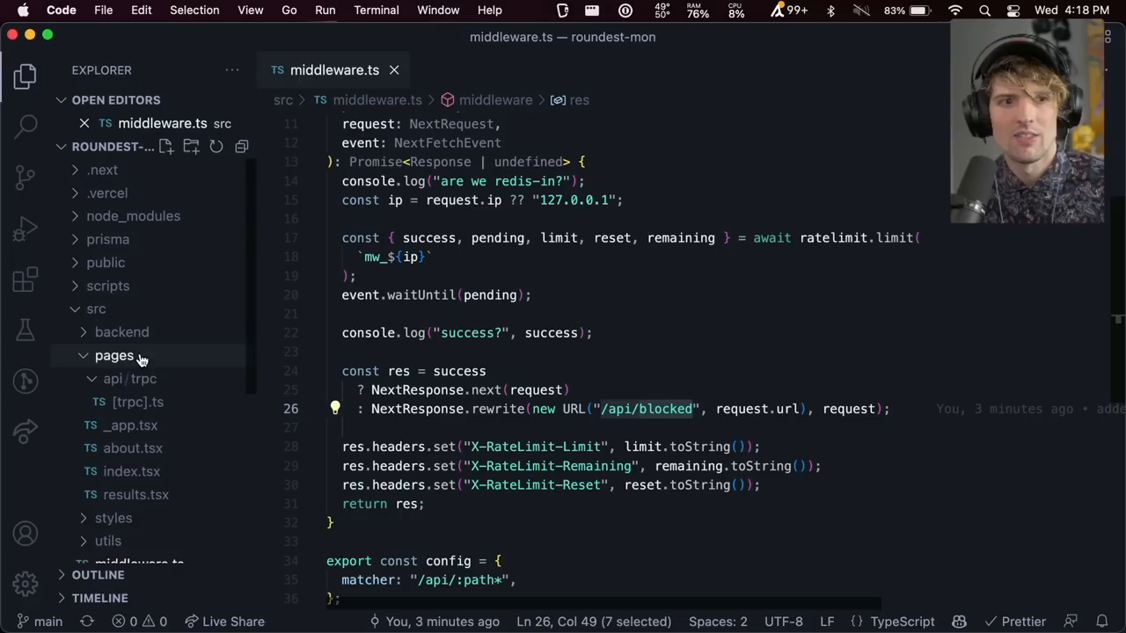
Create src/pages/api/blocked.ts and commit it with git add -A and message 'Send correct blocked response'.
{"action": "key", "text": "cmd+tab"}
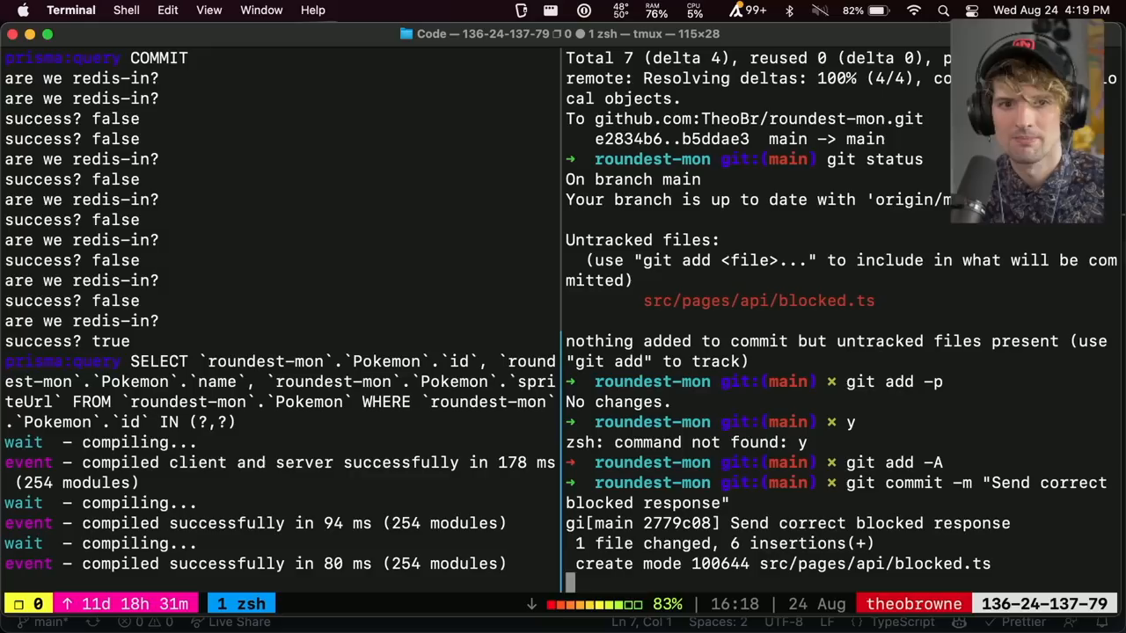
Run git push and reload roundest.t3.gg, now showing a Metapod versus Exeggcute pair.
{"action": "type", "text": "git push"}
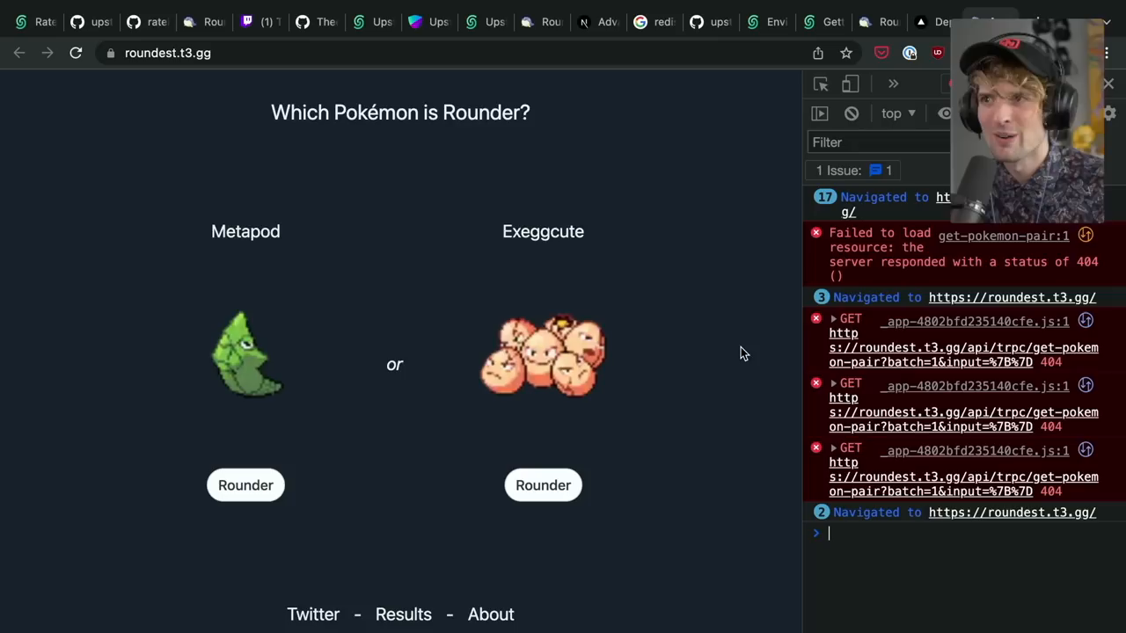
Check the Twitch Stream Manager chat, then switch to the upstash/ratelimit GitHub tab.
{"action": "left_click", "coordinate": [695, 21]}
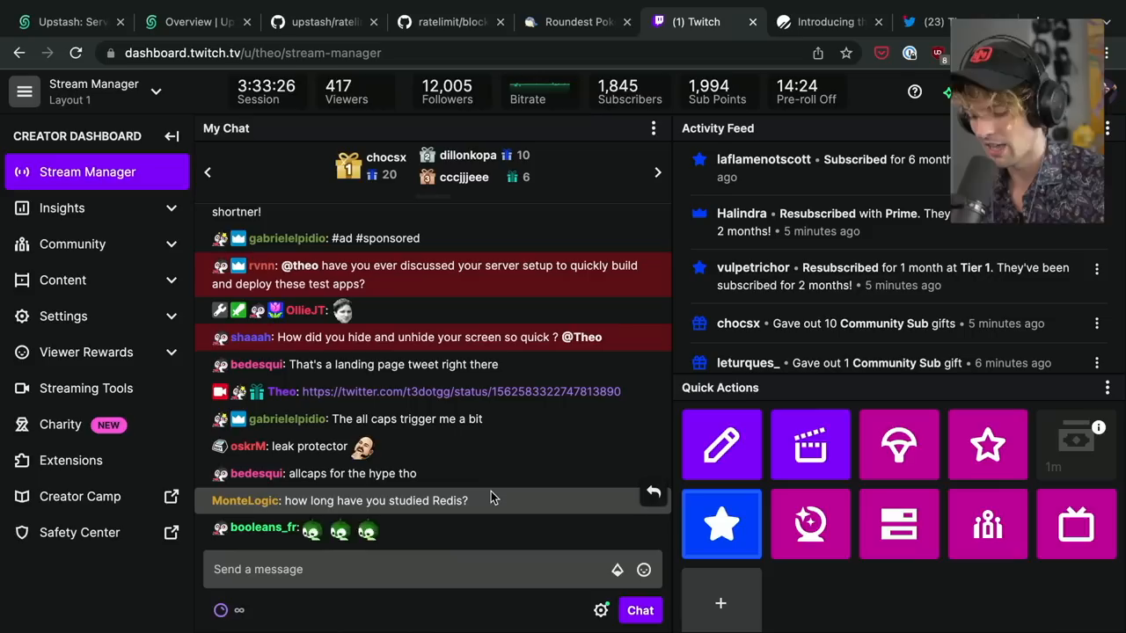
{"action": "left_click", "coordinate": [323, 21]}
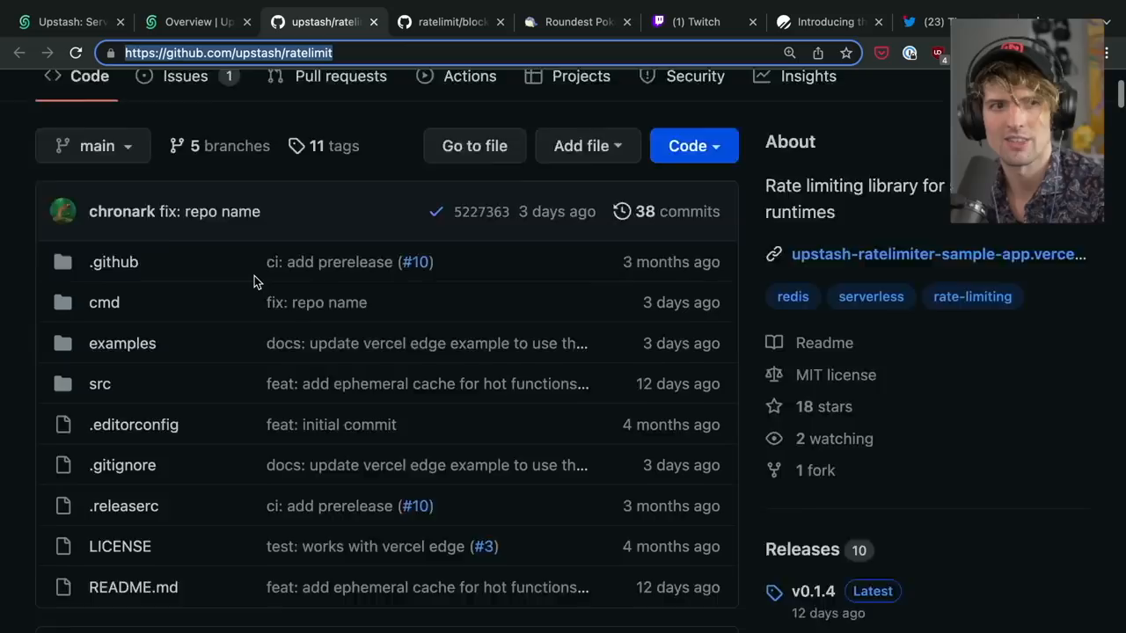
Open examples/nextjs/middleware.ts in the ratelimit repo and scroll through it.
{"action": "left_click", "coordinate": [123, 343]}
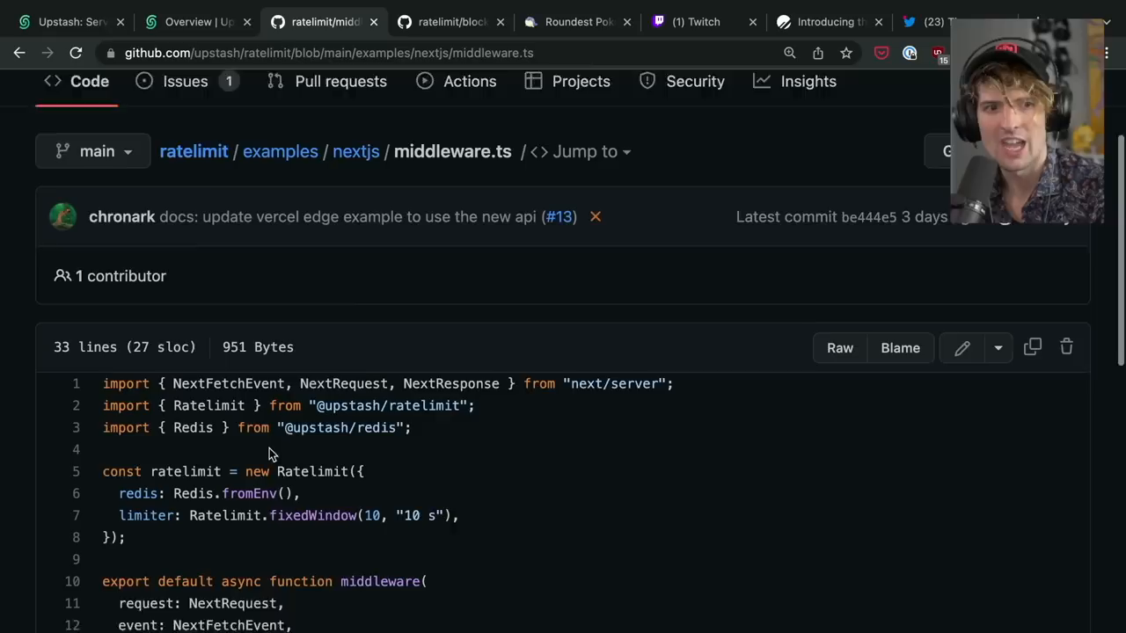
{"action": "scroll", "scroll_direction": "down", "scroll_amount": 3}
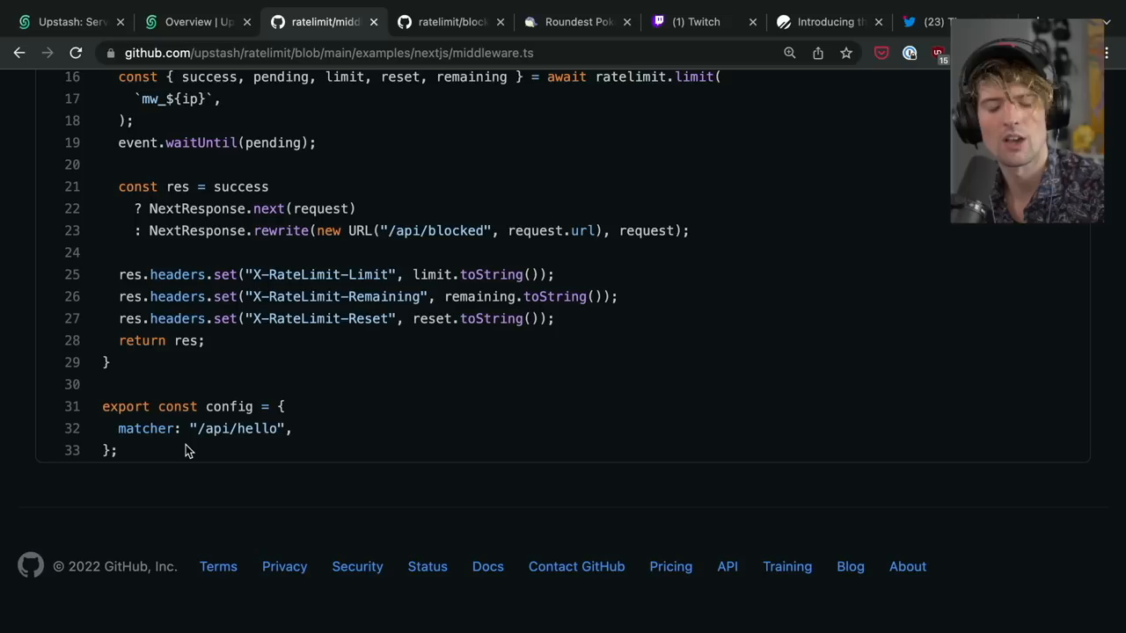
{"action": "scroll", "scroll_direction": "up", "scroll_amount": 3}
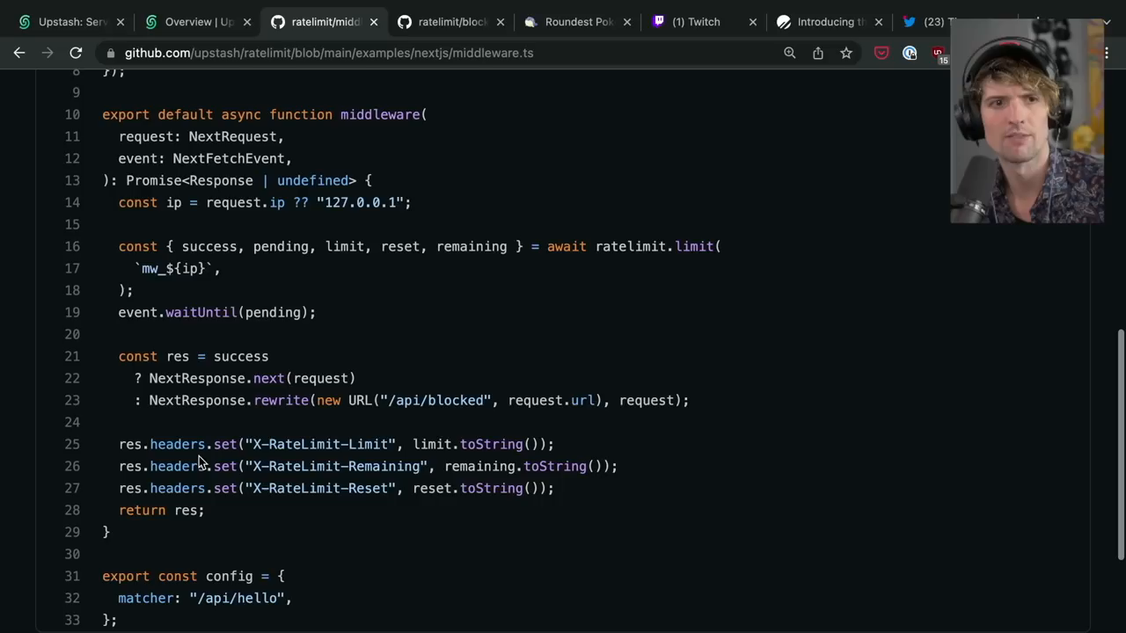
{"action": "scroll", "scroll_direction": "down", "scroll_amount": 3}
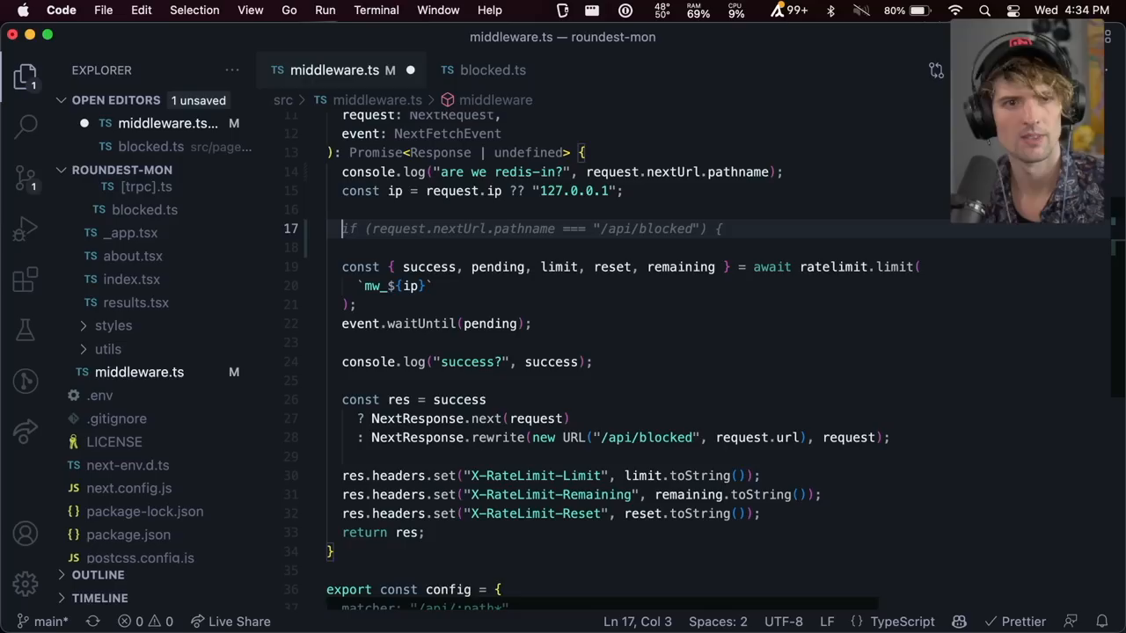
Return early for /api/blocked requests before the rate-limit call, with an 'Early escape' comment.
{"action": "type", "text": "return;"}
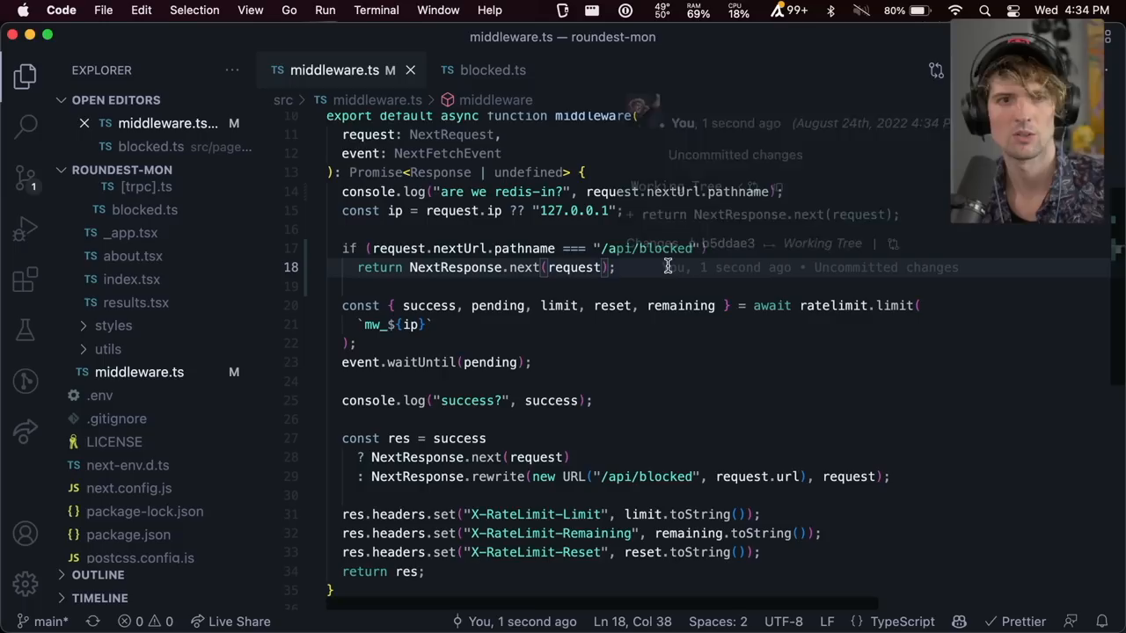
{"action": "type", "text": "// Early escape if hitting the \"b"}
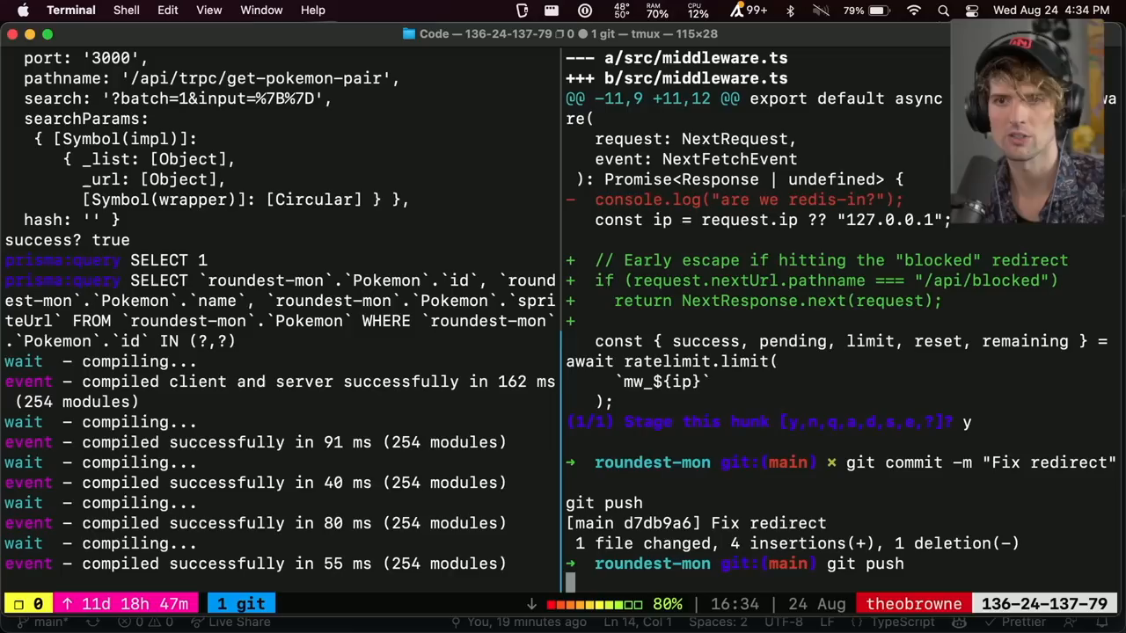
Commit the middleware early-escape change as "Fix redirect" and push it to main.
{"action": "left_click", "coordinate": [176, 21]}
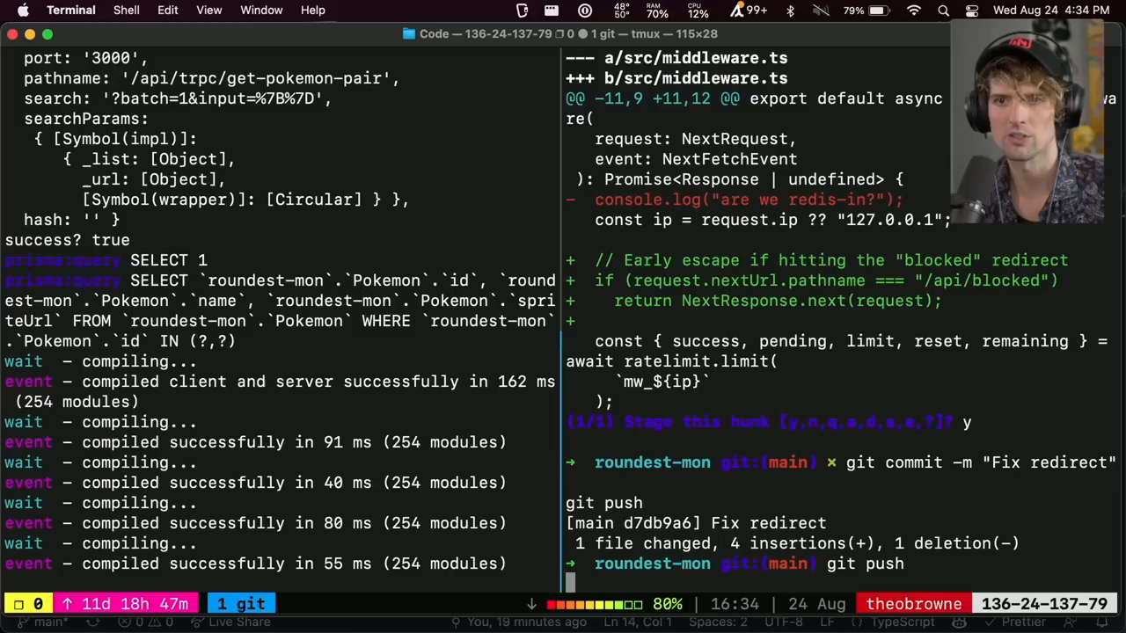